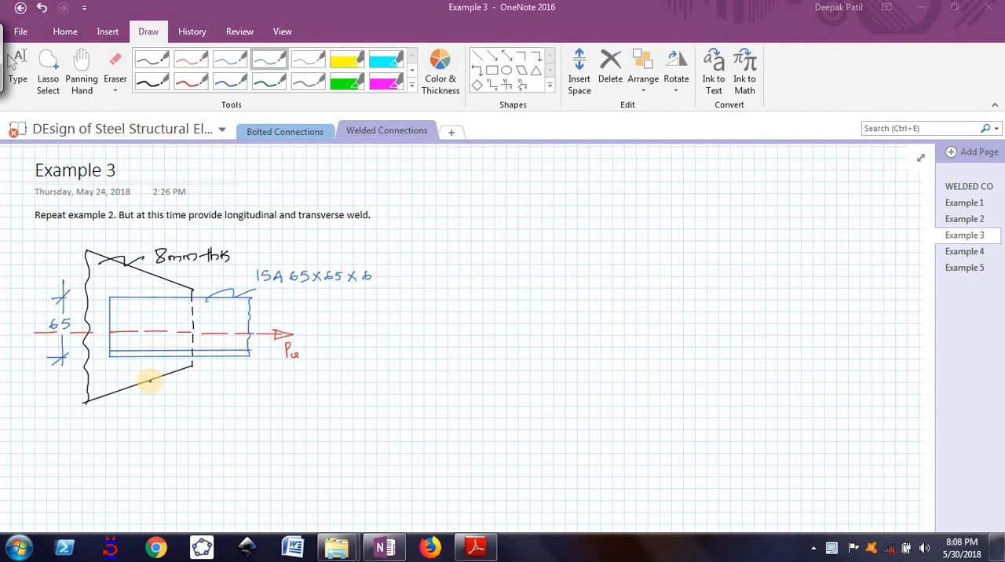
{"action": "mouse_move", "coordinate": [170, 410]}
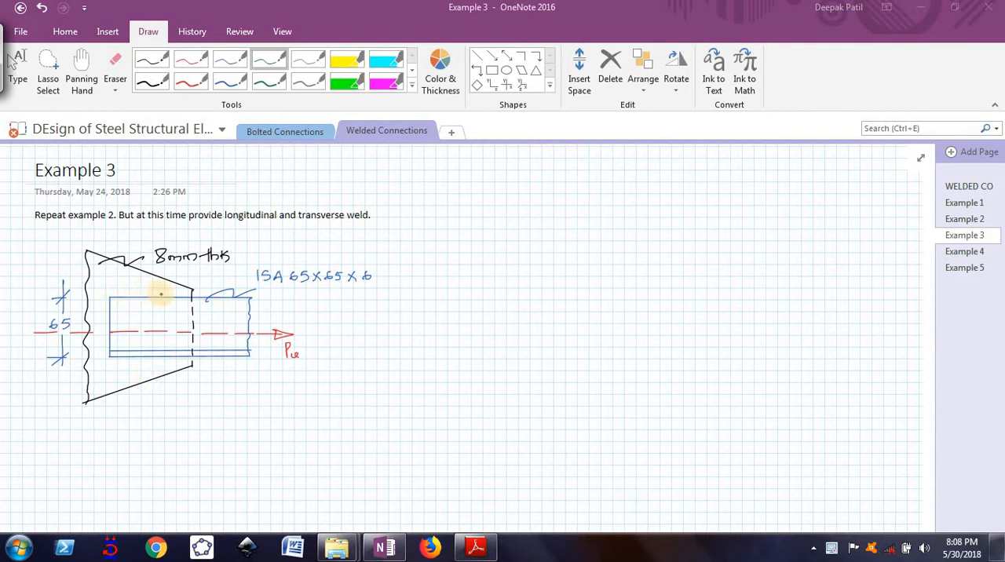
{"action": "mouse_move", "coordinate": [195, 386]}
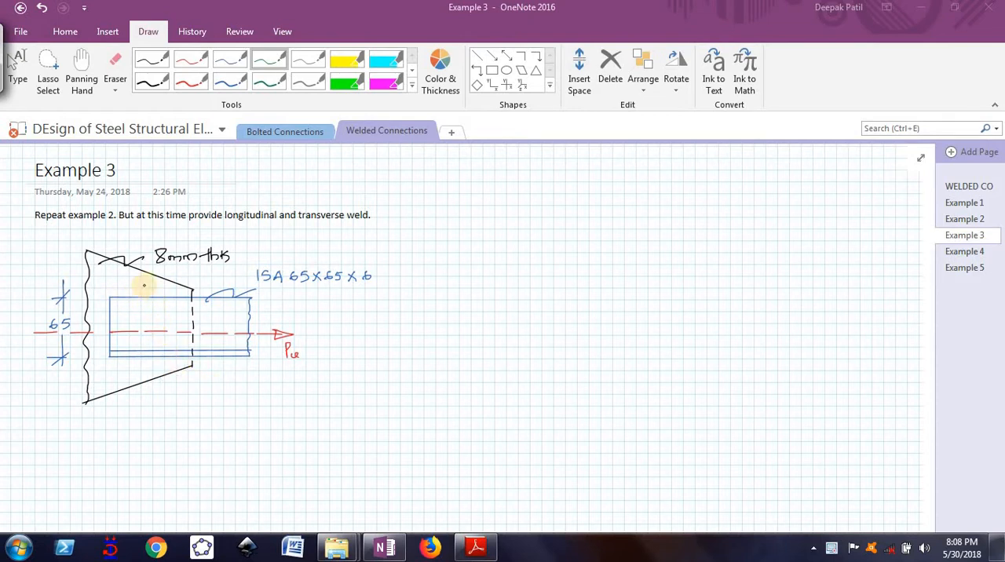
{"action": "mouse_move", "coordinate": [104, 302]}
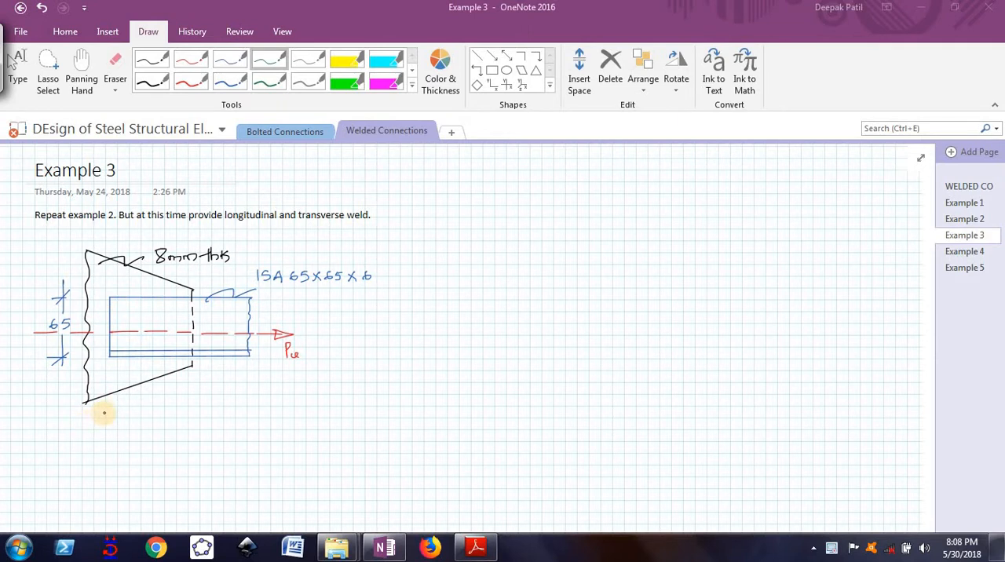
{"action": "mouse_move", "coordinate": [151, 323]}
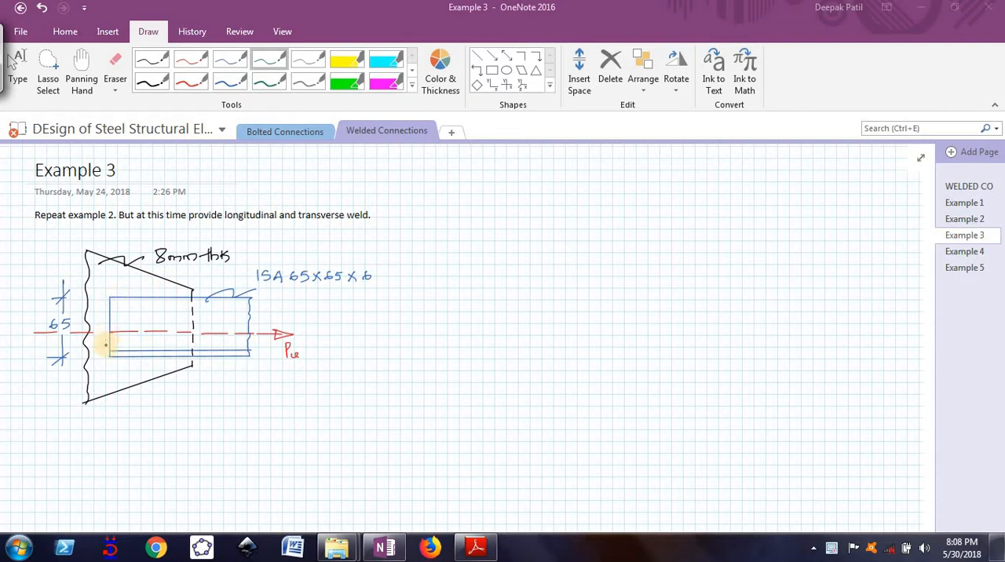
{"action": "mouse_move", "coordinate": [203, 314]}
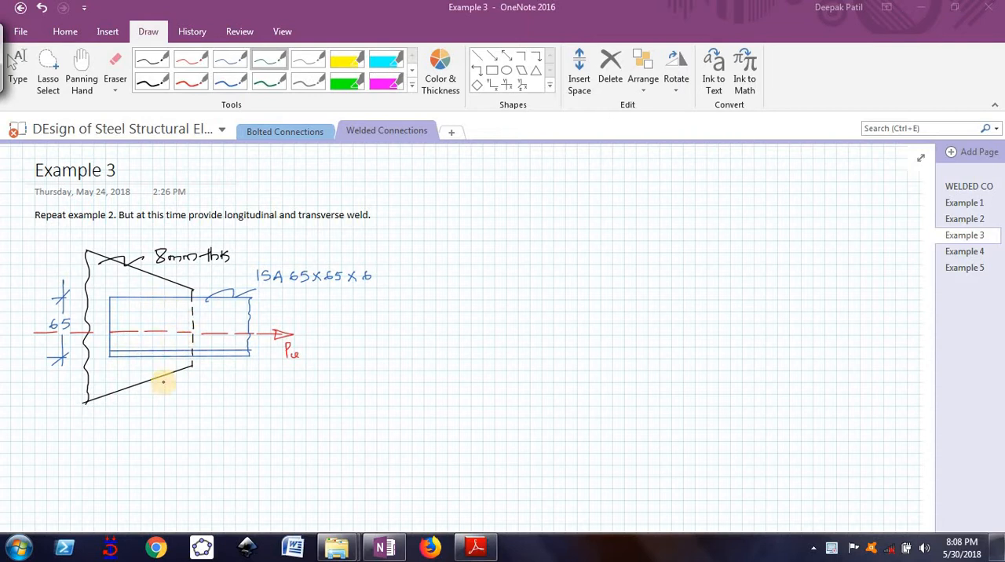
{"action": "mouse_move", "coordinate": [314, 400]}
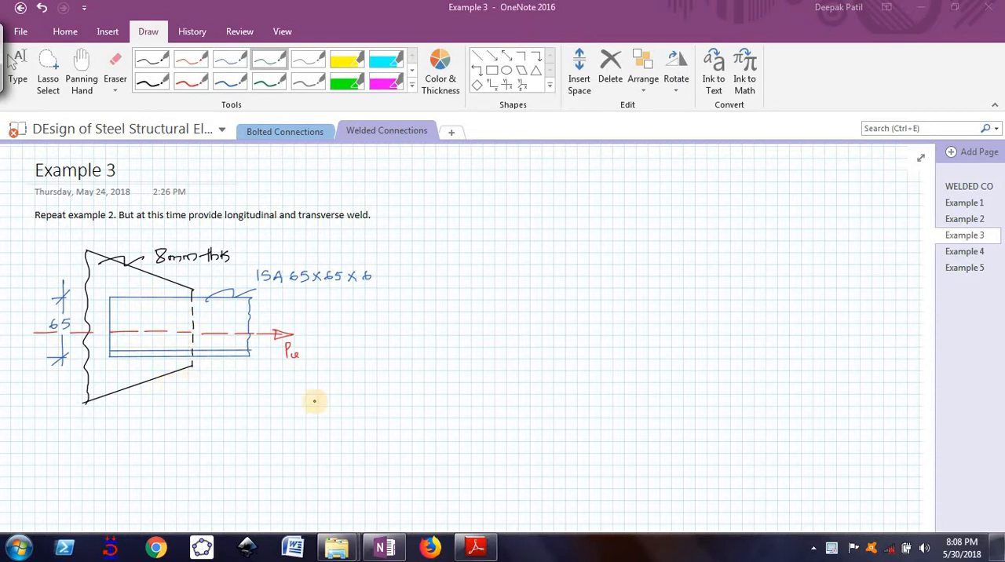
{"action": "mouse_move", "coordinate": [338, 419]}
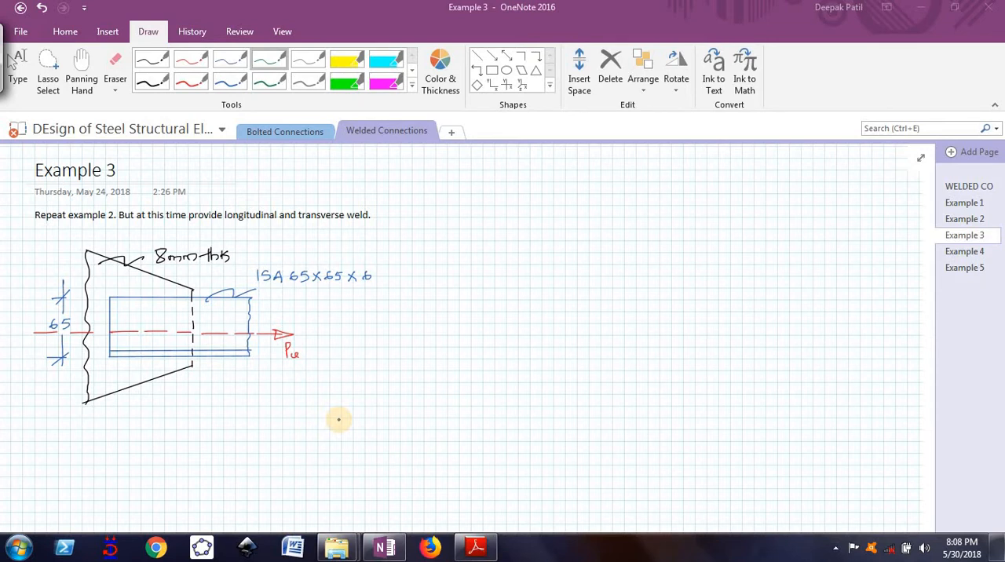
{"action": "mouse_move", "coordinate": [413, 251]}
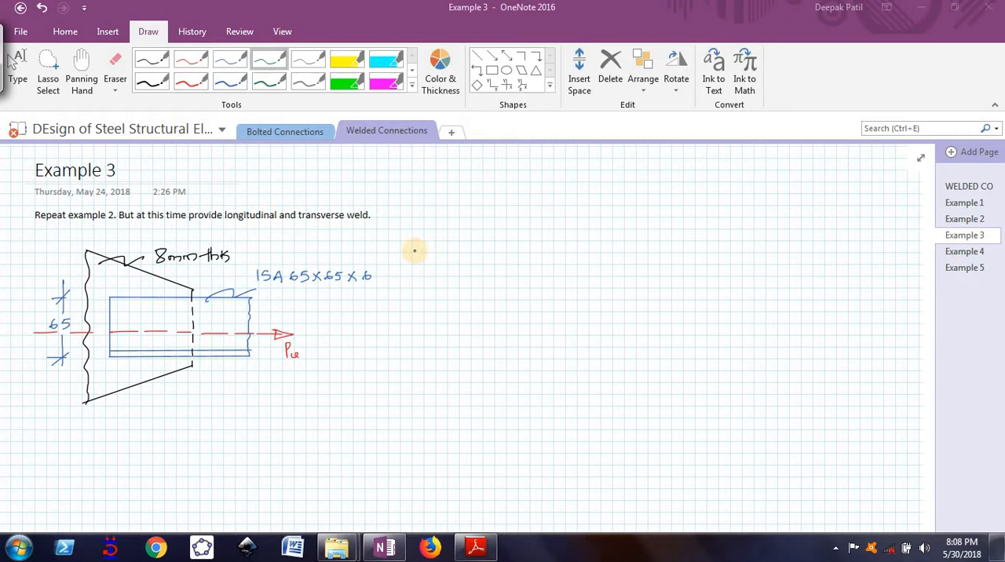
{"action": "mouse_move", "coordinate": [410, 237]}
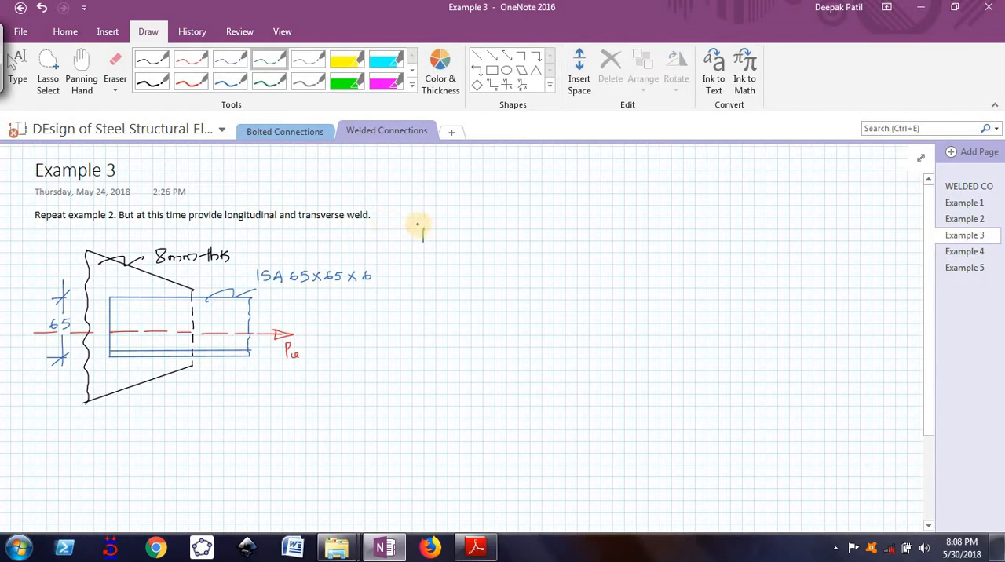
- Write Pu = 170 kN and S = 4 mm, and hatch the weld on the sketch
{"action": "left_click_drag", "start_coordinate": [420, 227], "coordinate": [440, 239]}
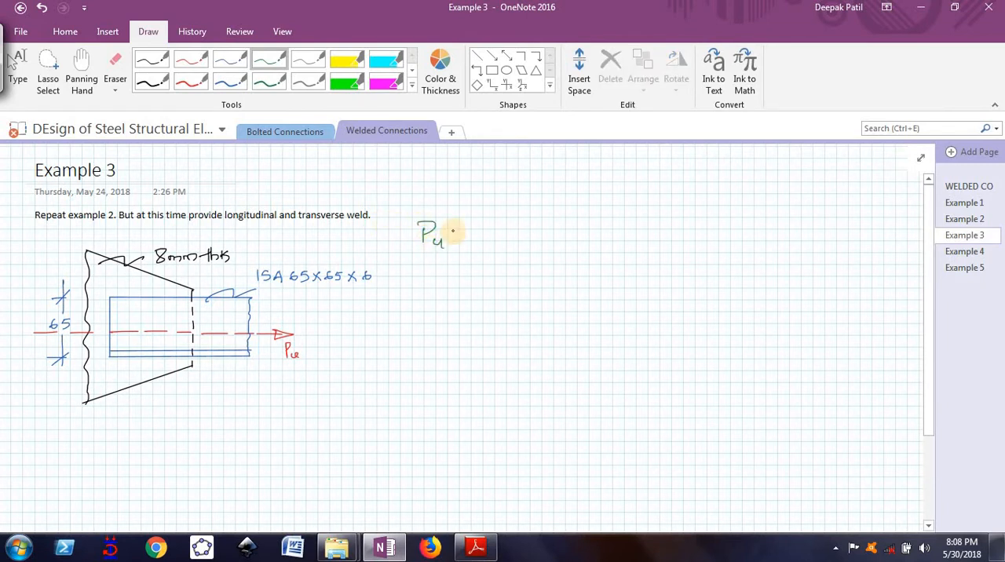
{"action": "left_click_drag", "start_coordinate": [455, 232], "coordinate": [491, 231]}
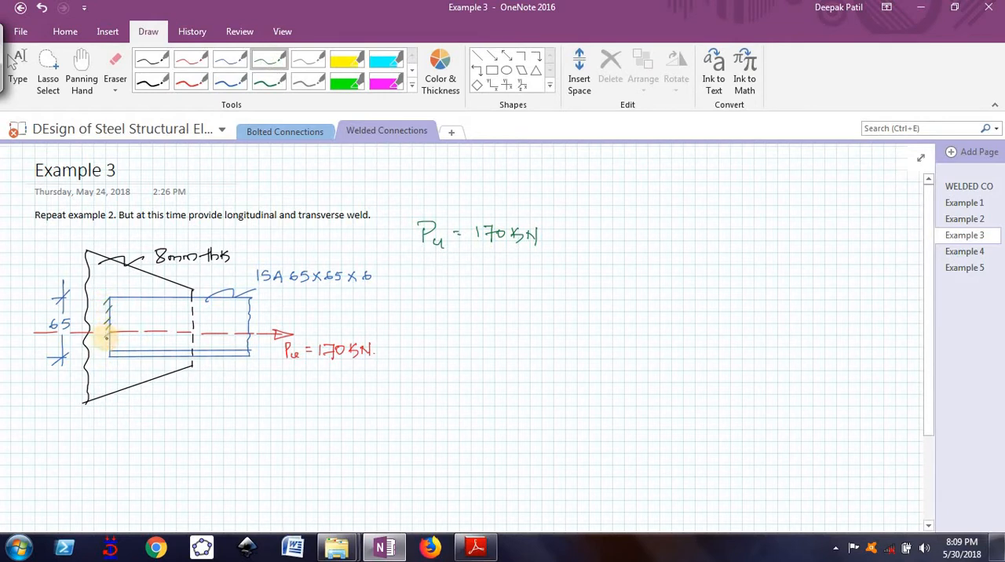
{"action": "left_click_drag", "start_coordinate": [104, 303], "coordinate": [104, 357]}
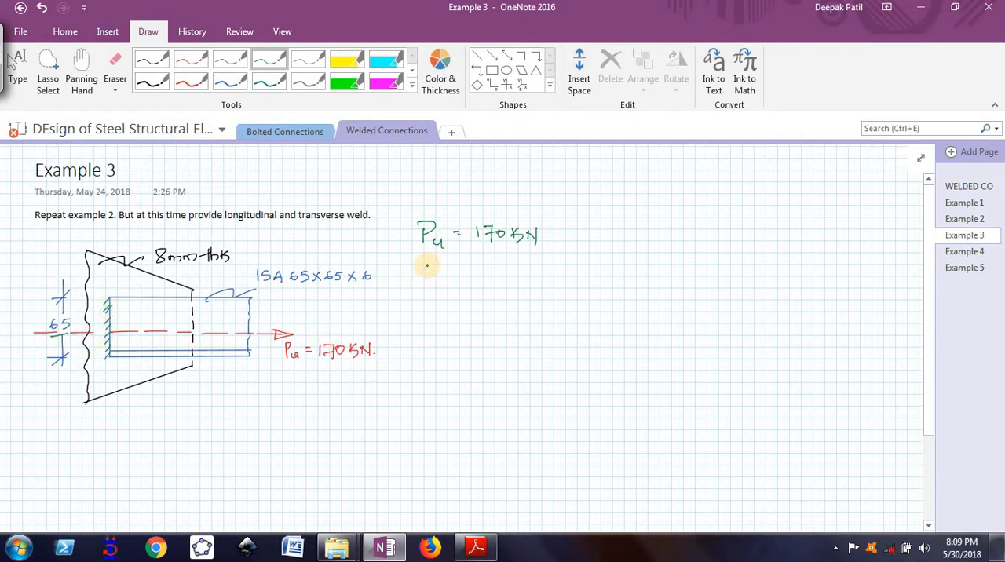
{"action": "left_click_drag", "start_coordinate": [430, 263], "coordinate": [440, 271]}
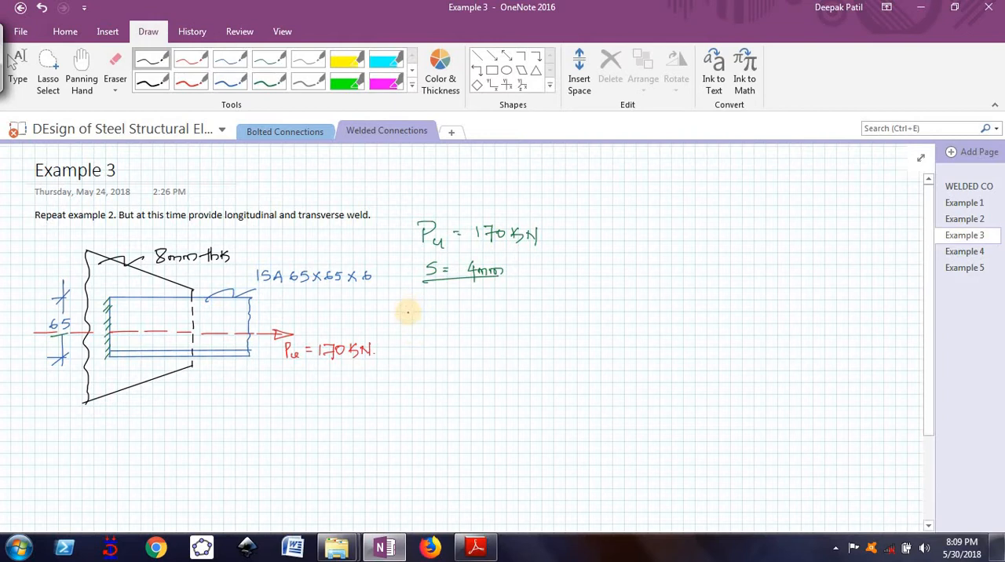
- Handwrite 'Load carried by 65mm length transverse weld', closed with a brace and '='
{"action": "left_click_drag", "start_coordinate": [415, 305], "coordinate": [424, 313]}
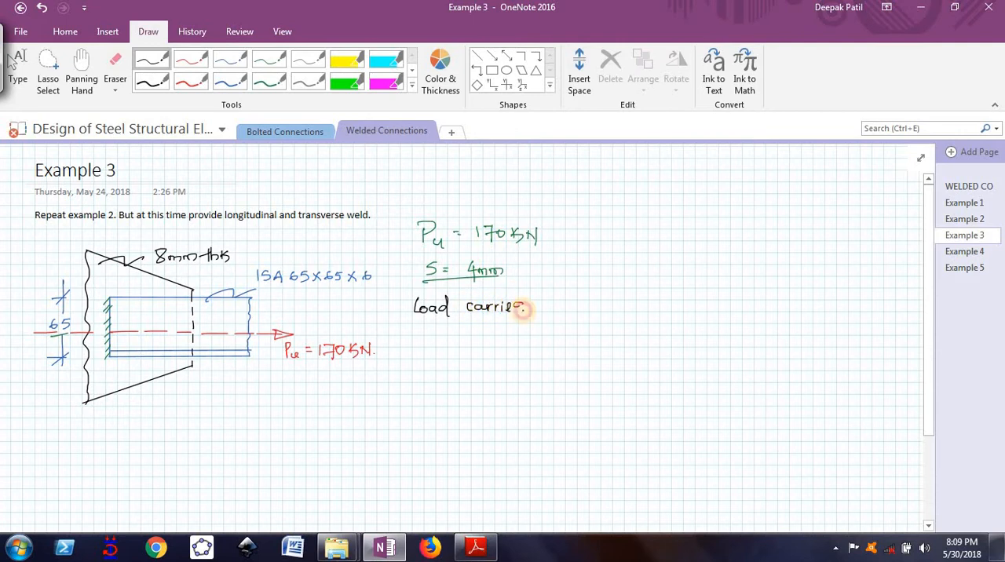
{"action": "left_click_drag", "start_coordinate": [538, 306], "coordinate": [559, 310]}
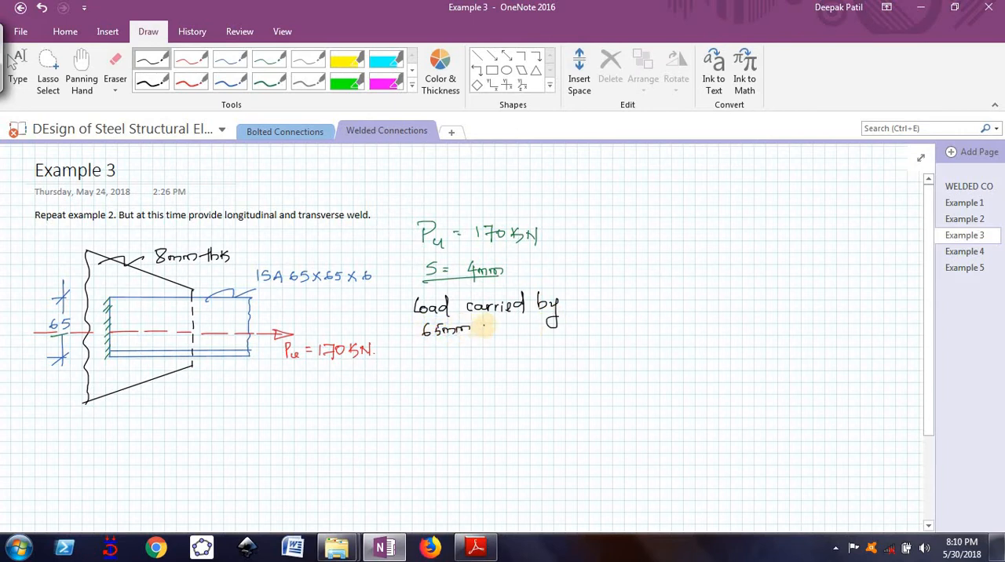
{"action": "left_click_drag", "start_coordinate": [479, 330], "coordinate": [514, 334]}
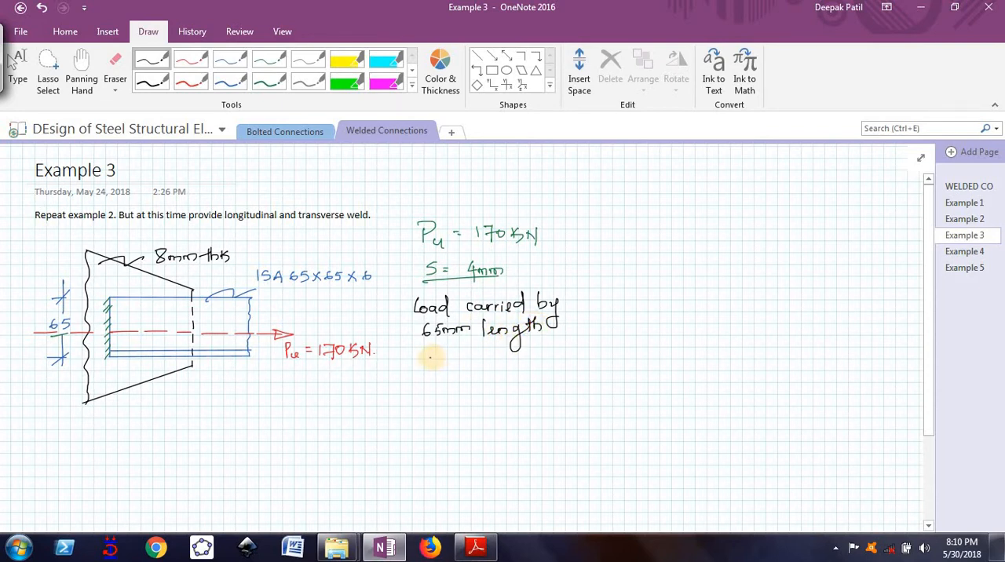
{"action": "left_click_drag", "start_coordinate": [413, 353], "coordinate": [448, 354]}
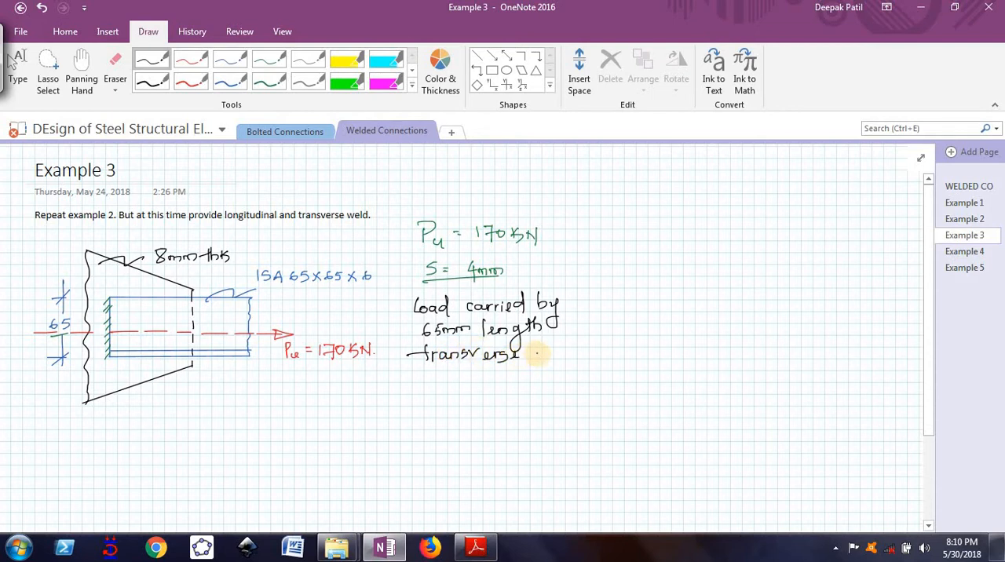
{"action": "left_click_drag", "start_coordinate": [538, 354], "coordinate": [565, 357]}
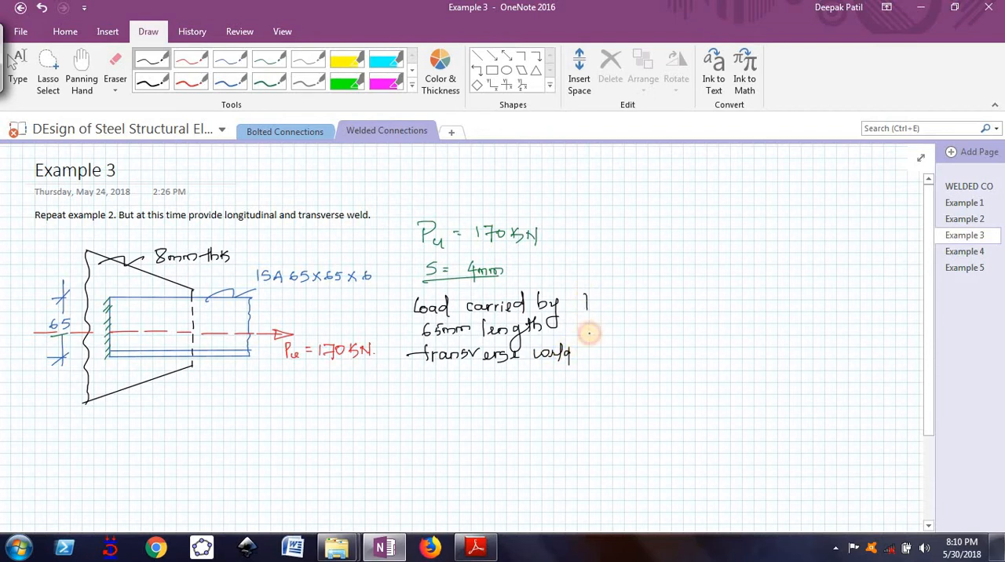
{"action": "left_click_drag", "start_coordinate": [587, 299], "coordinate": [587, 361]}
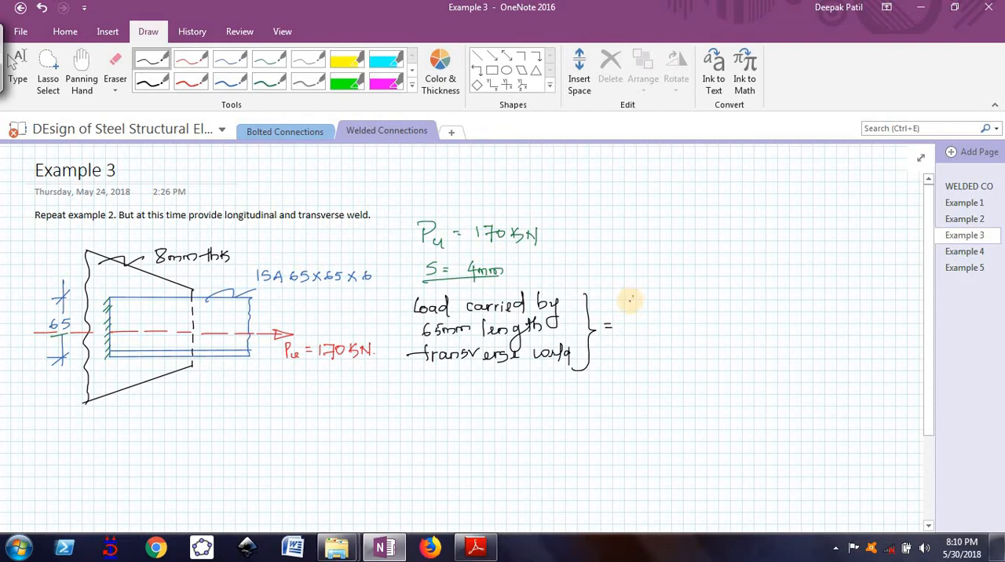
- Ink the bracketed expression [1×(0.707×4)×410 / (√3×1.25)] × 65
{"action": "left_click_drag", "start_coordinate": [630, 294], "coordinate": [631, 363]}
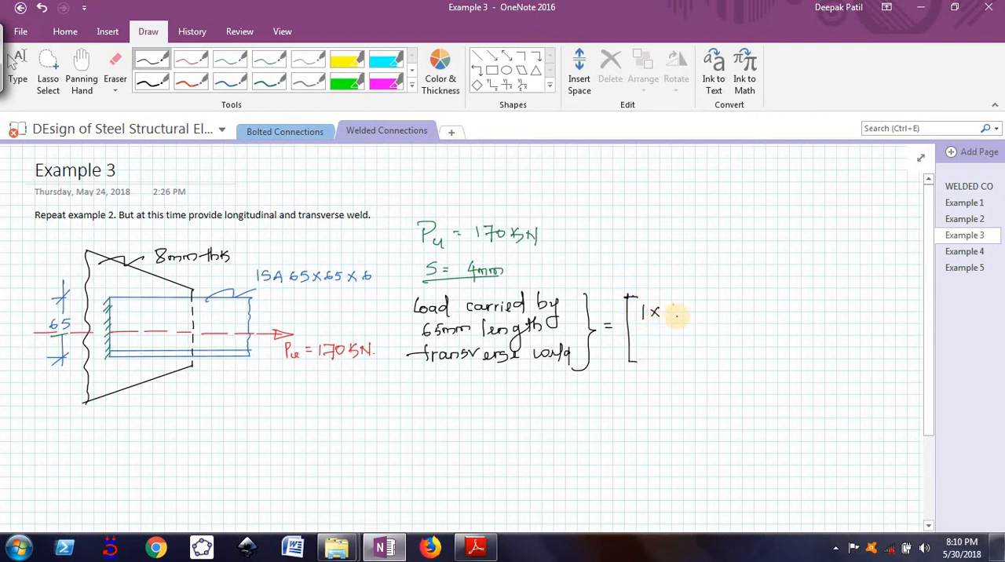
{"action": "left_click_drag", "start_coordinate": [655, 312], "coordinate": [699, 312]}
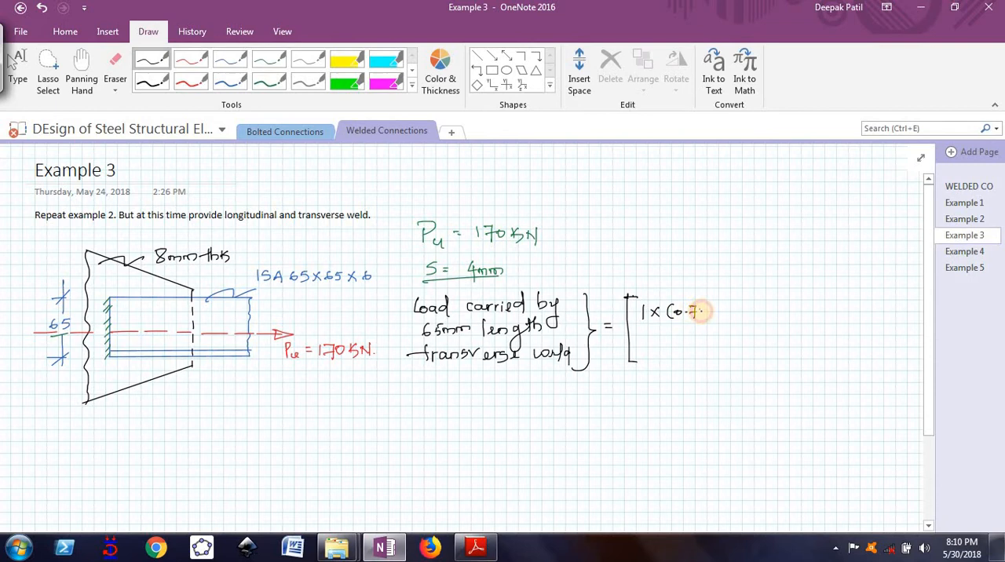
{"action": "left_click_drag", "start_coordinate": [687, 311], "coordinate": [727, 310]}
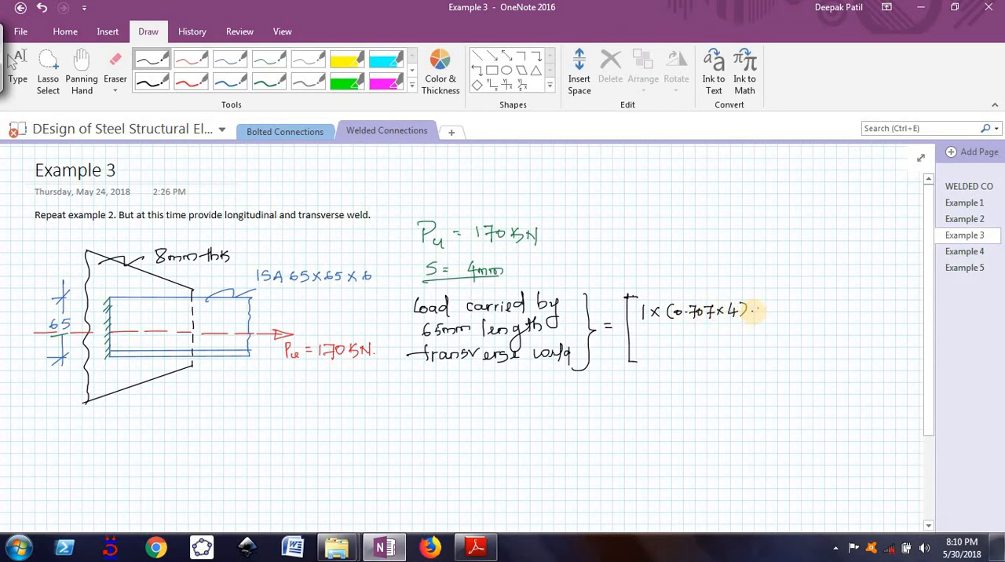
{"action": "left_click_drag", "start_coordinate": [754, 311], "coordinate": [785, 310]}
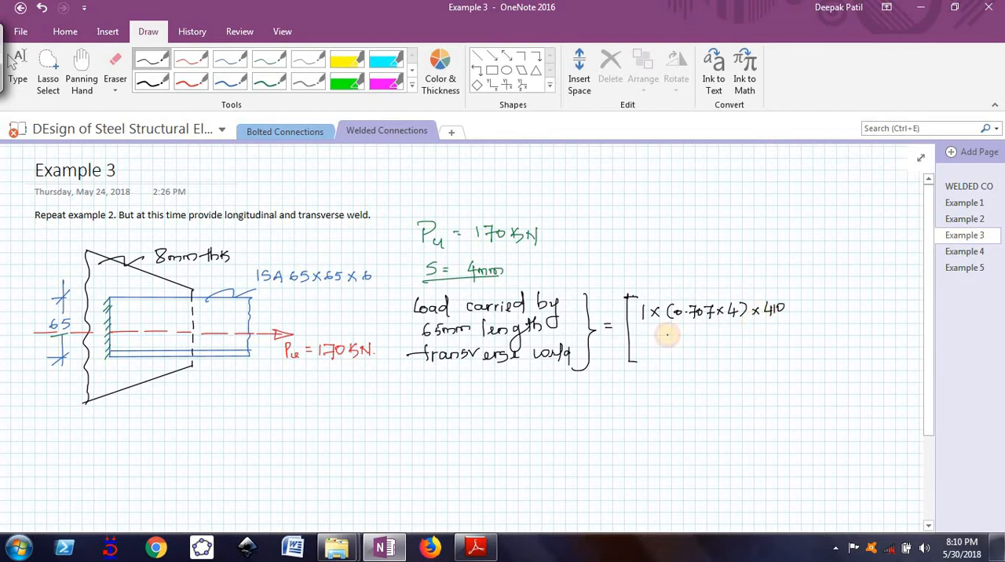
{"action": "left_click_drag", "start_coordinate": [642, 323], "coordinate": [784, 324]}
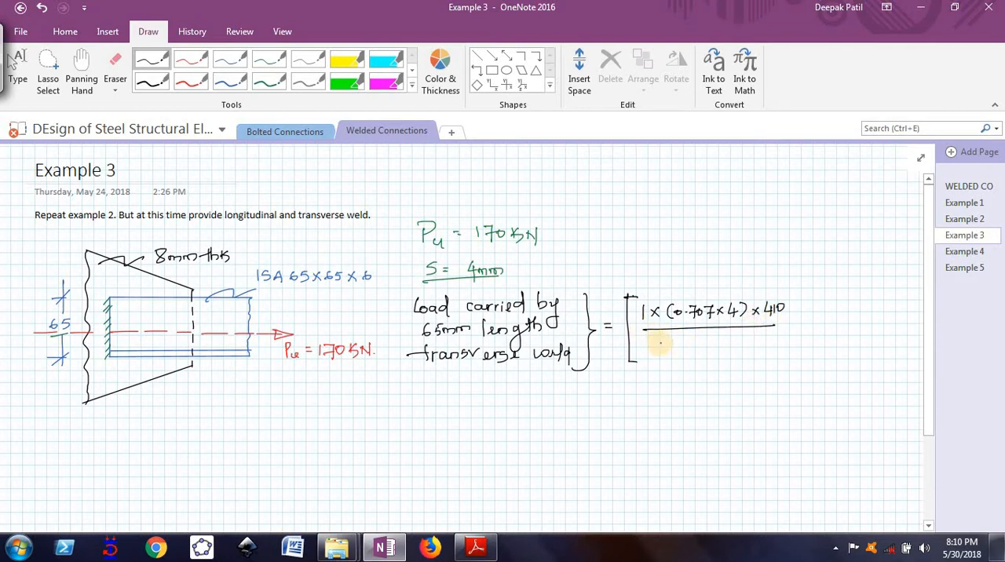
{"action": "left_click_drag", "start_coordinate": [664, 345], "coordinate": [691, 346]}
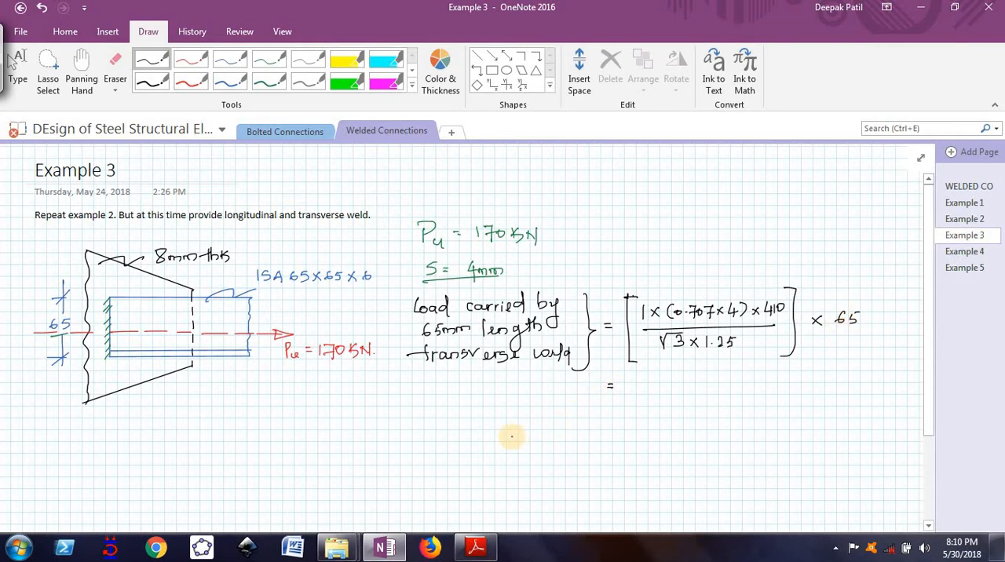
{"action": "mouse_move", "coordinate": [650, 402]}
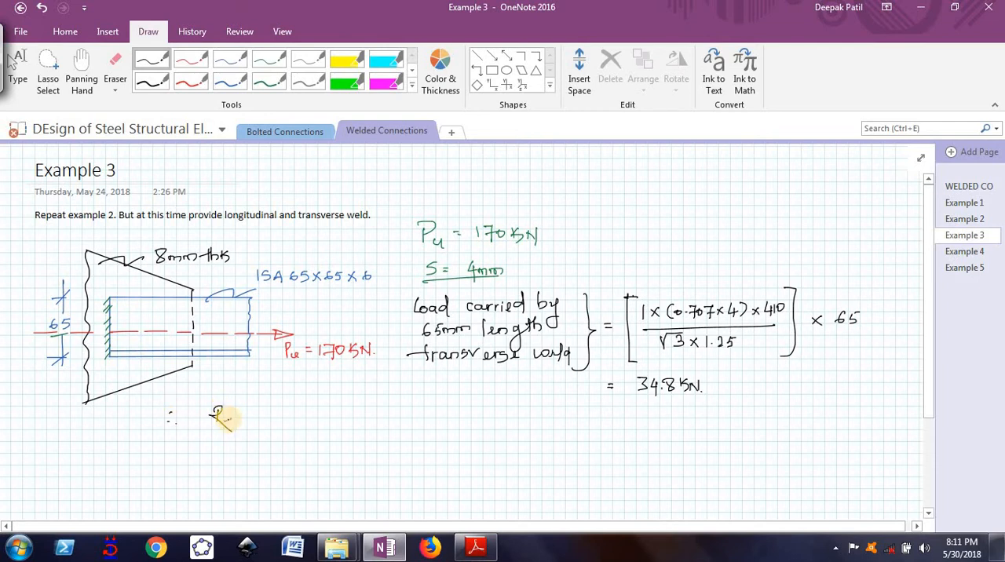
- Write '∴ Remaining load = 170 − 34.8 = 135.2 kN' below the sketch
{"action": "left_click_drag", "start_coordinate": [208, 420], "coordinate": [270, 416]}
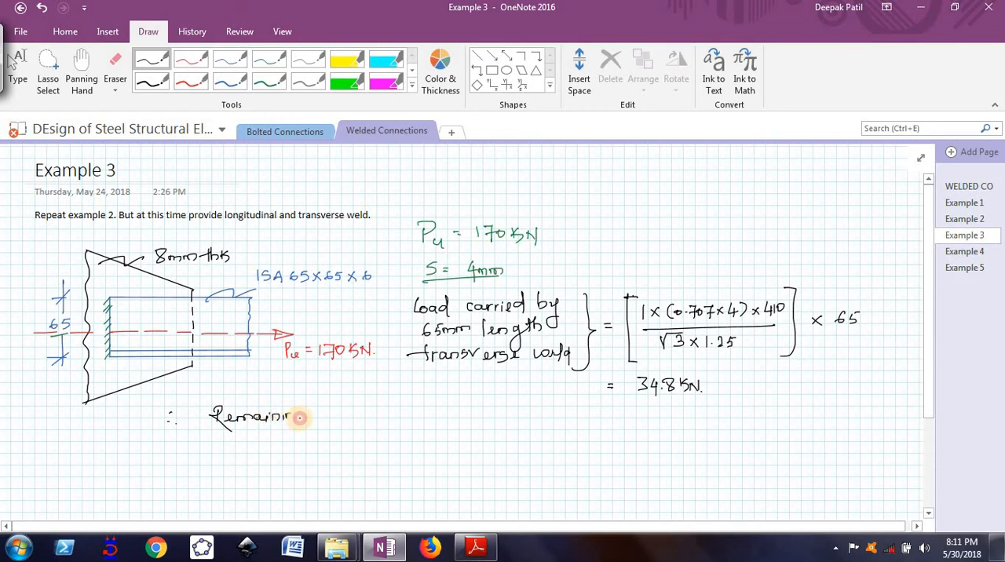
{"action": "left_click_drag", "start_coordinate": [298, 418], "coordinate": [330, 414]}
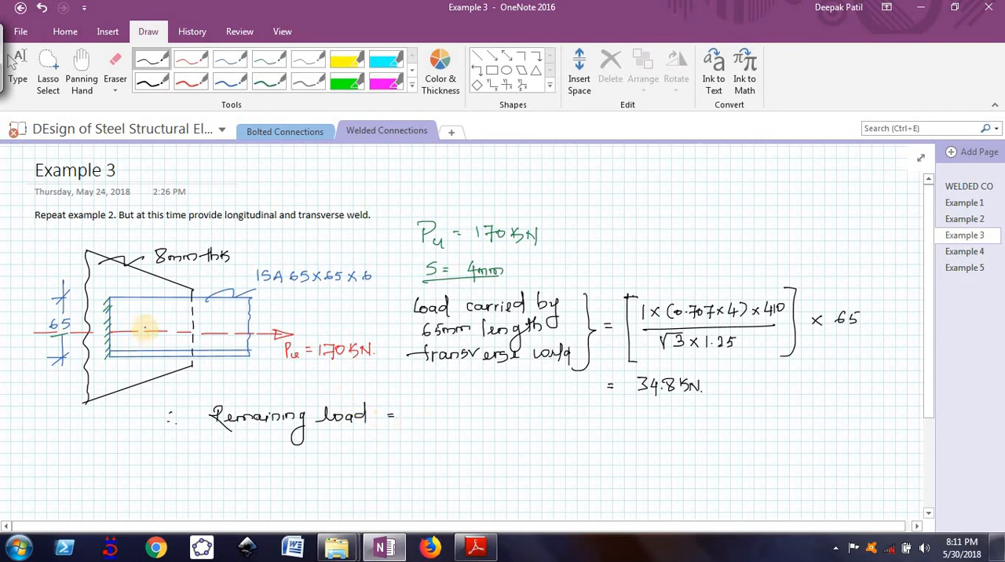
{"action": "left_click", "coordinate": [413, 416]}
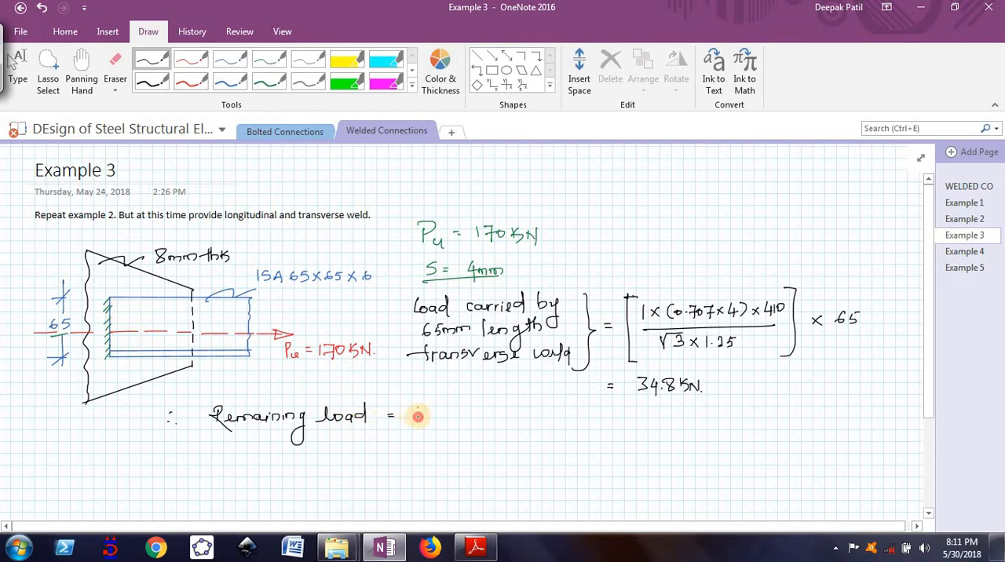
{"action": "type", "text": "170"}
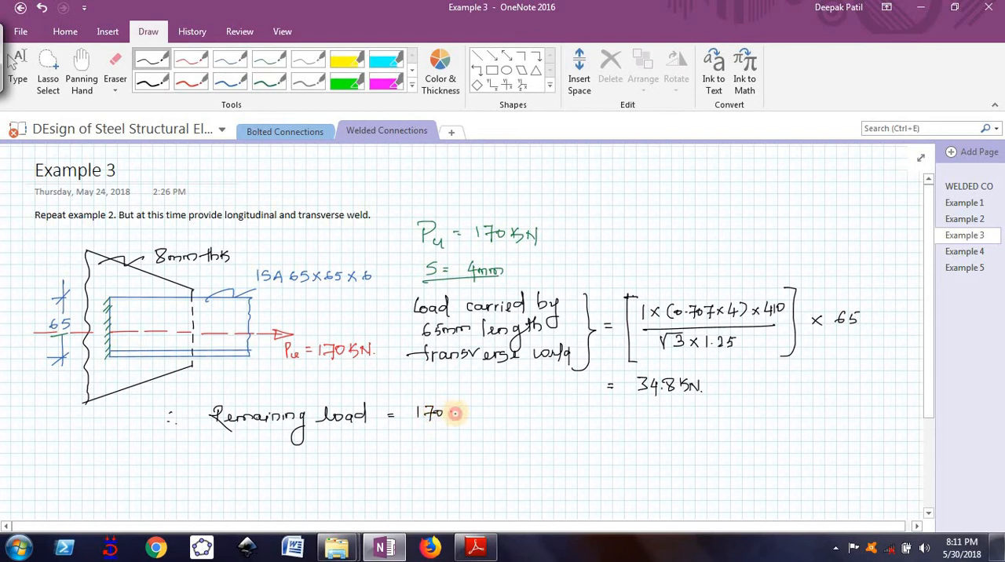
{"action": "left_click_drag", "start_coordinate": [452, 412], "coordinate": [468, 412]}
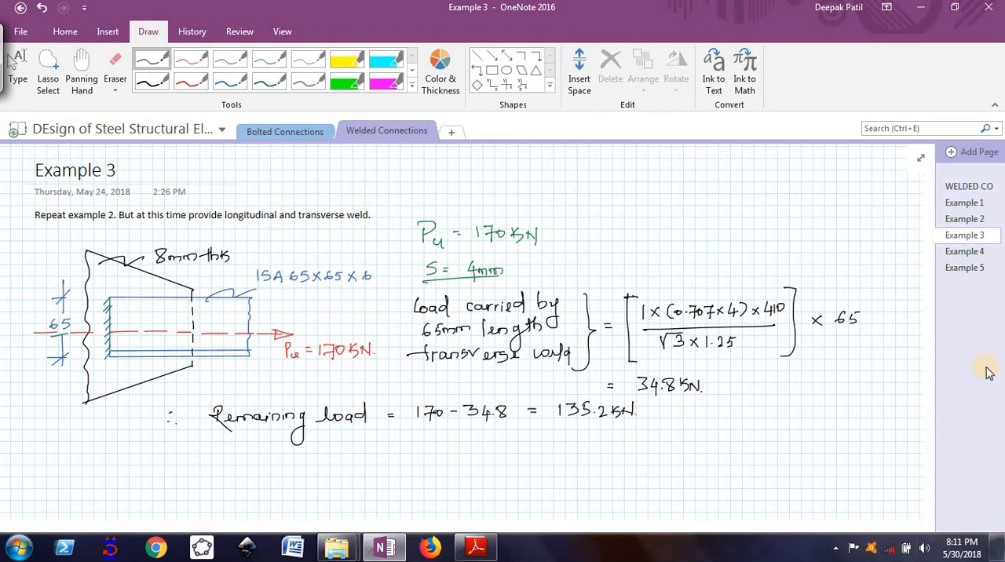
- Scroll down slightly and hatch the longitudinal weld along the angle's bottom edge
{"action": "scroll", "scroll_direction": "down", "scroll_amount": 3}
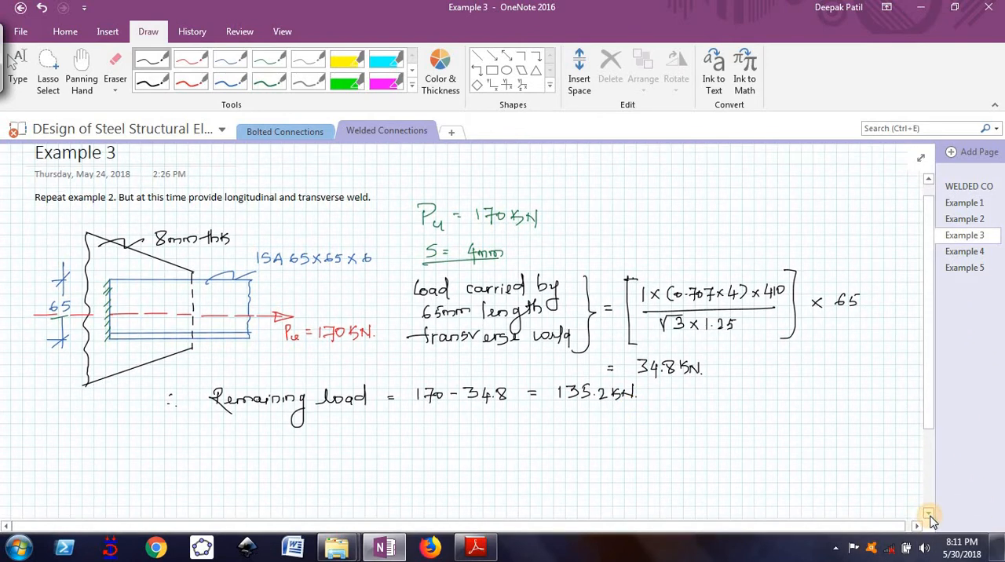
{"action": "scroll", "scroll_direction": "down", "scroll_amount": 3}
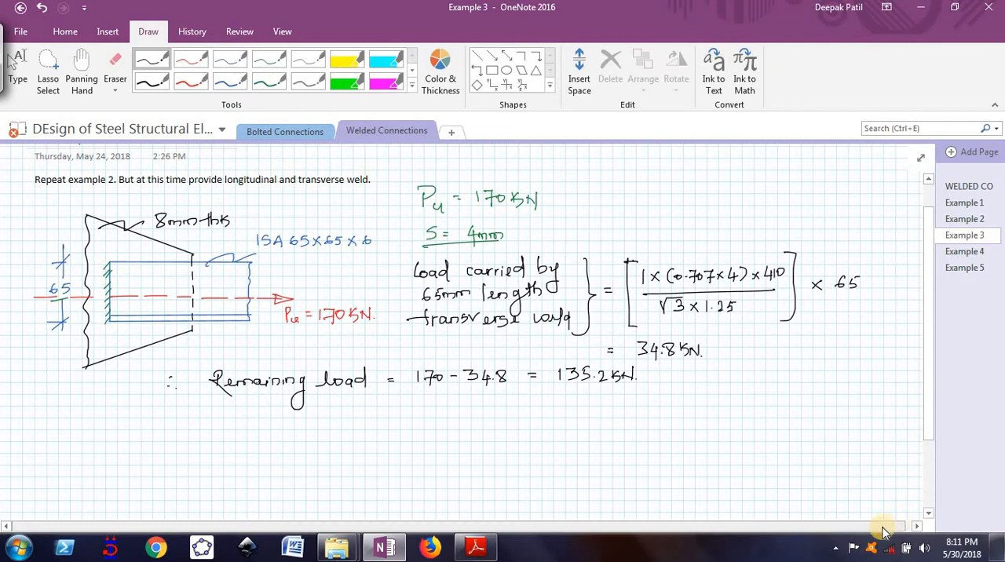
{"action": "mouse_move", "coordinate": [872, 531]}
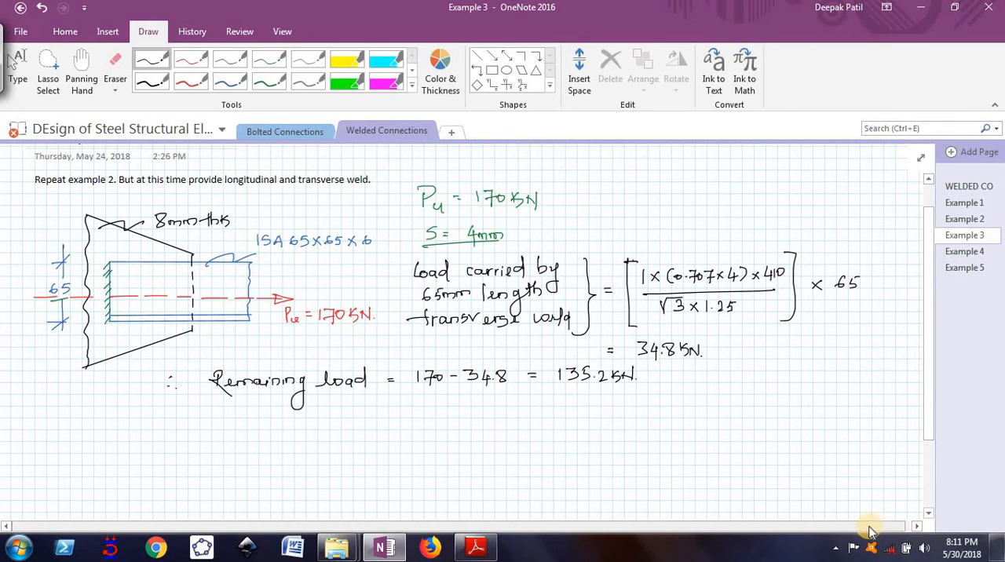
{"action": "mouse_move", "coordinate": [850, 536]}
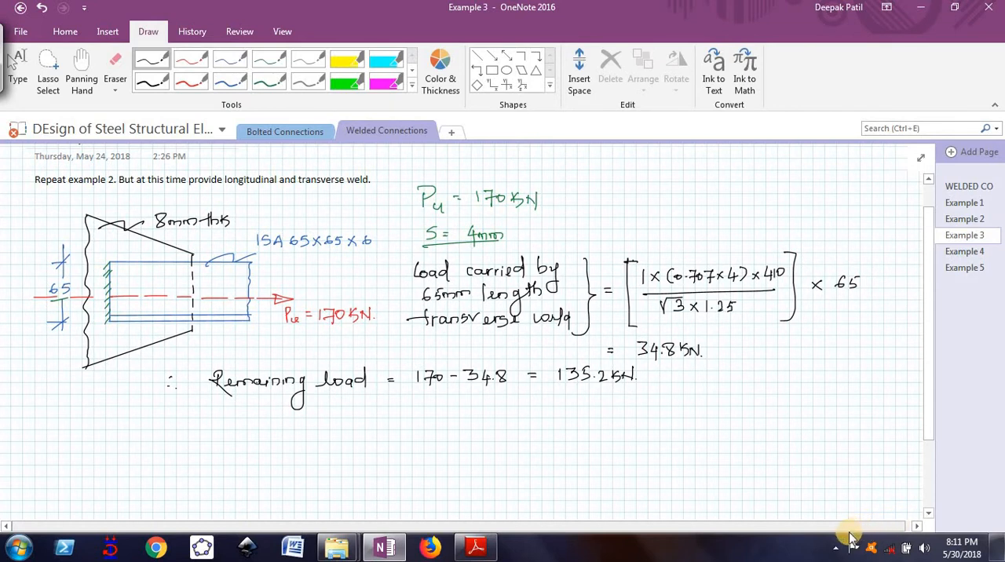
{"action": "mouse_move", "coordinate": [893, 511]}
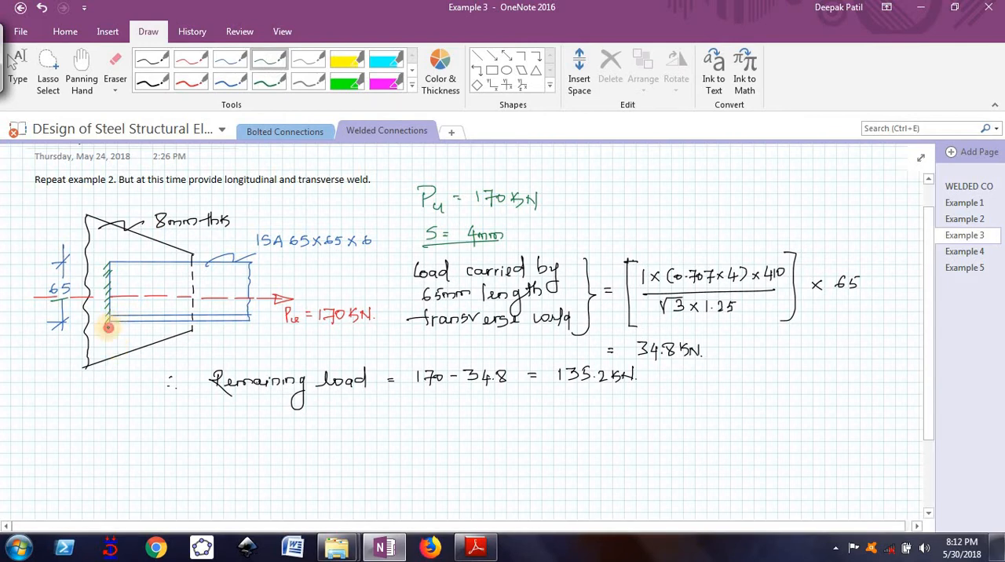
{"action": "left_click_drag", "start_coordinate": [110, 322], "coordinate": [169, 322]}
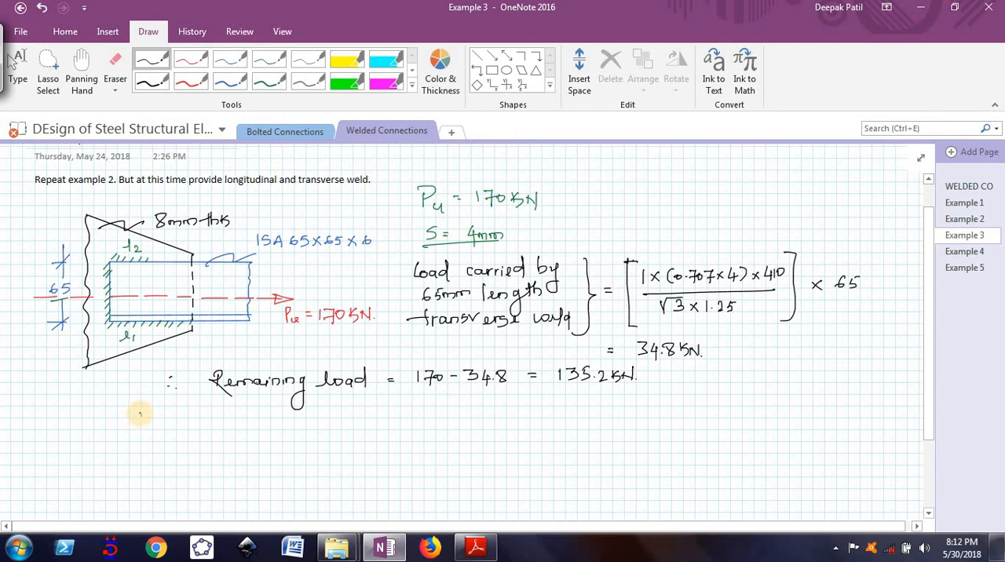
- Write the braced total weld length: l1 + l2 = 135.2×10³ / 535.5 = 253 mm
{"action": "left_click_drag", "start_coordinate": [145, 408], "coordinate": [145, 483]}
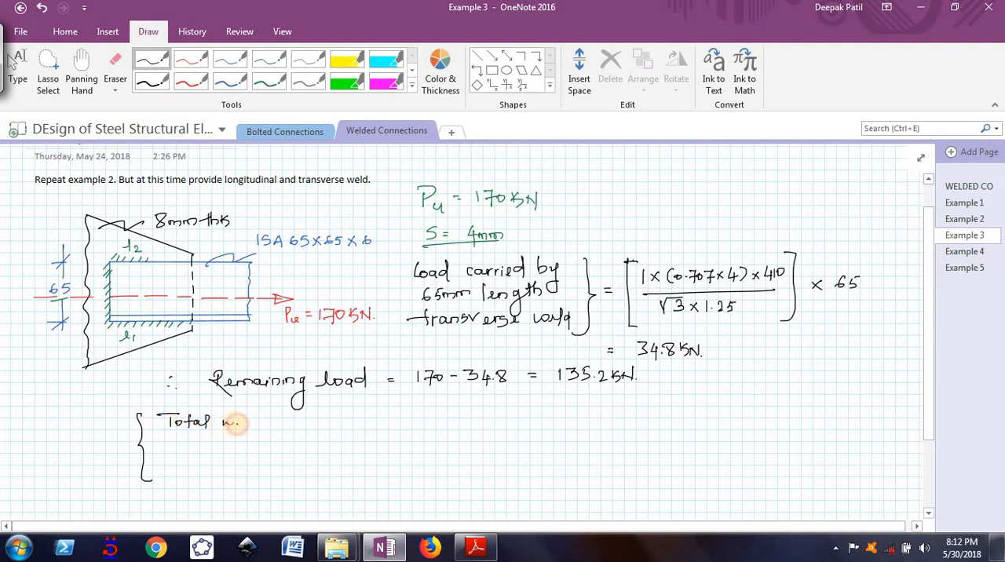
{"action": "type", "text": "weld length"}
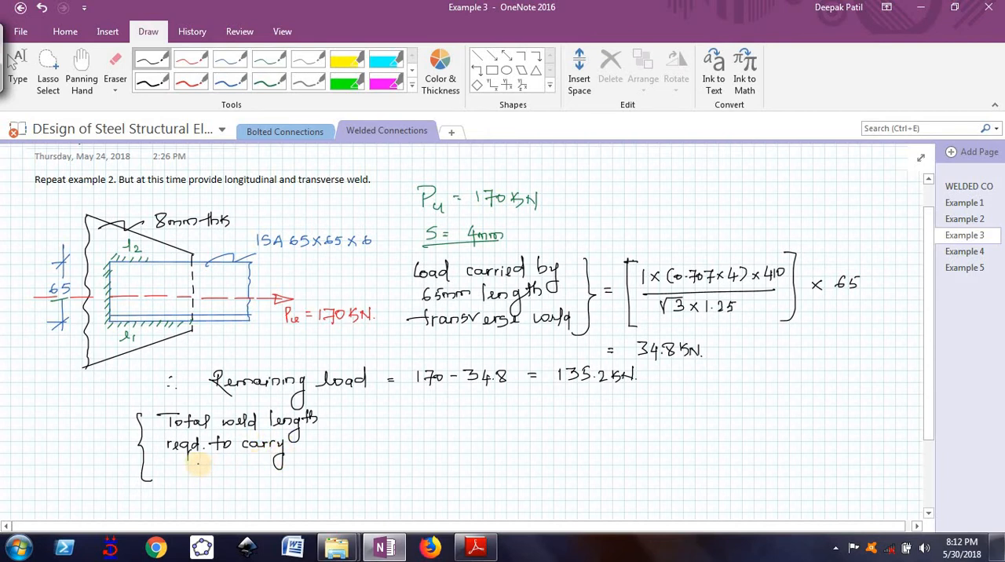
{"action": "mouse_move", "coordinate": [477, 357]}
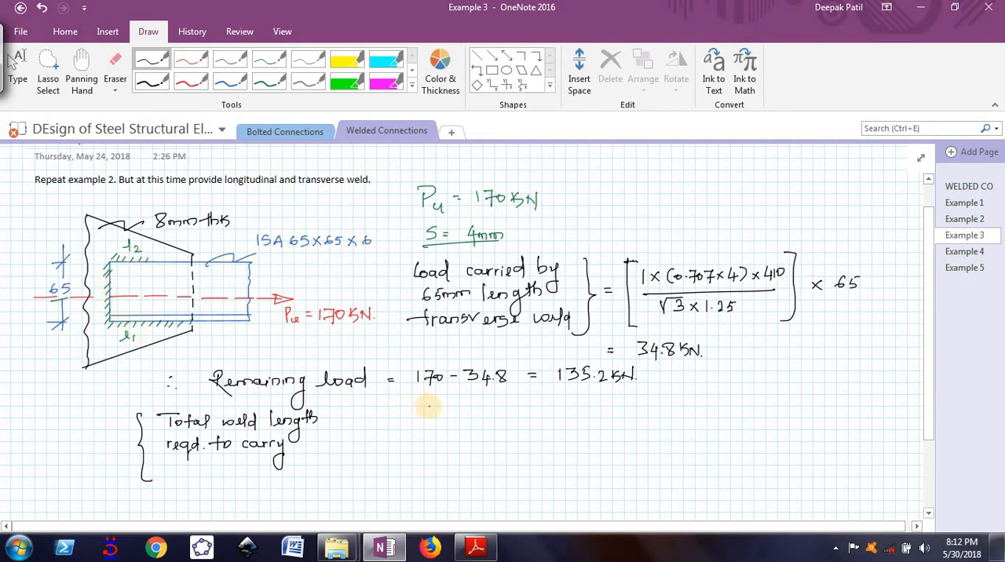
{"action": "mouse_move", "coordinate": [603, 395]}
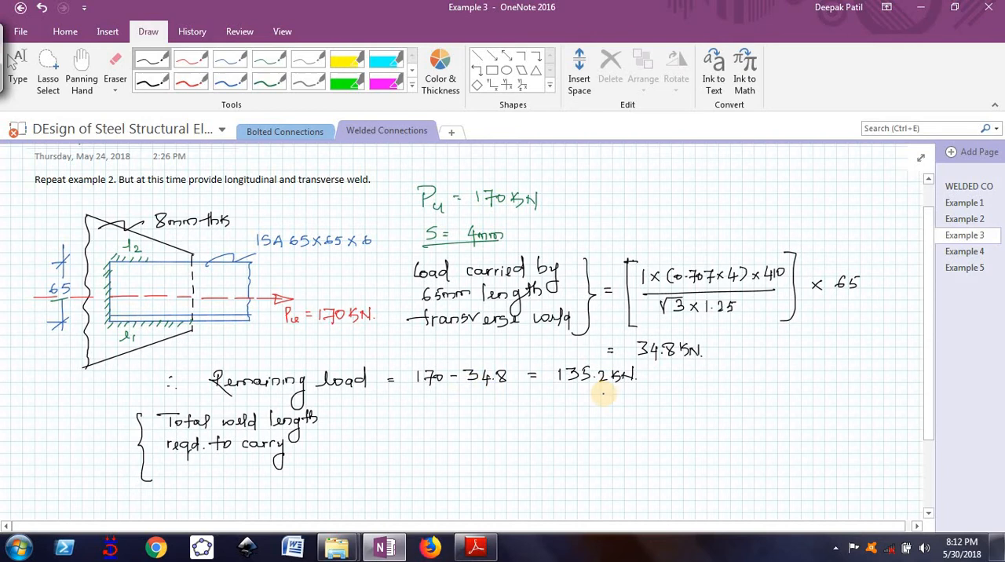
{"action": "mouse_move", "coordinate": [198, 464]}
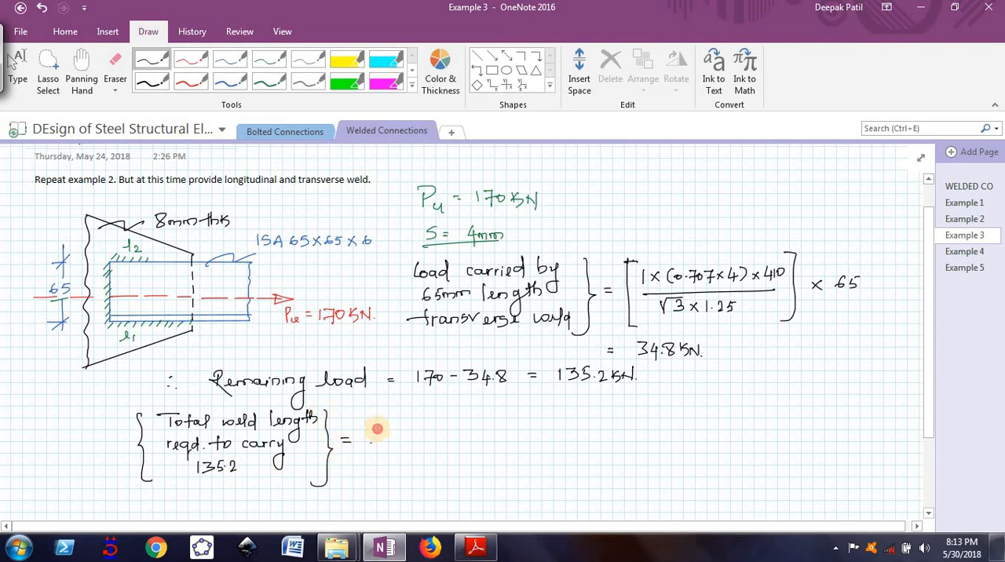
{"action": "left_click_drag", "start_coordinate": [369, 440], "coordinate": [424, 439]}
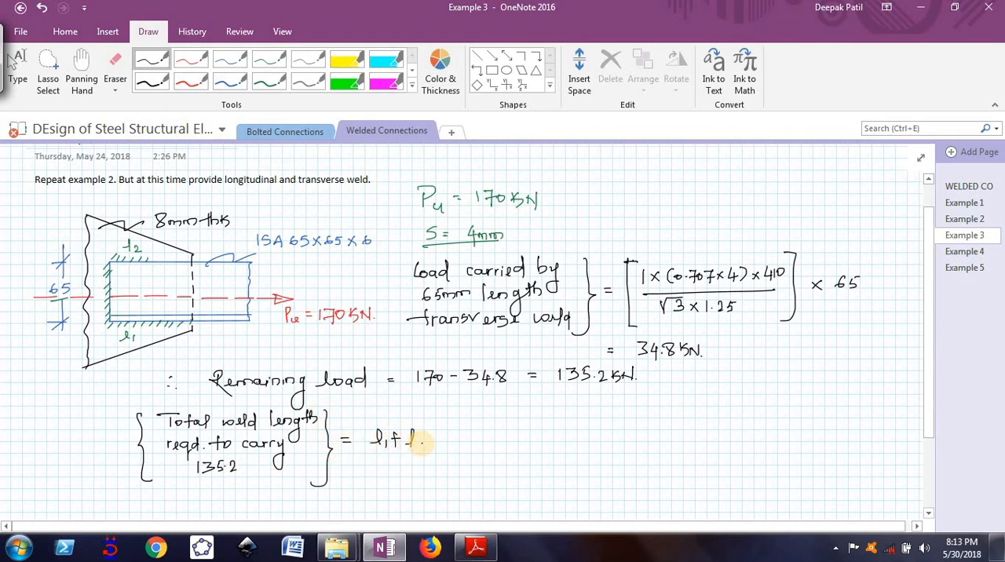
{"action": "left_click_drag", "start_coordinate": [412, 439], "coordinate": [456, 439]}
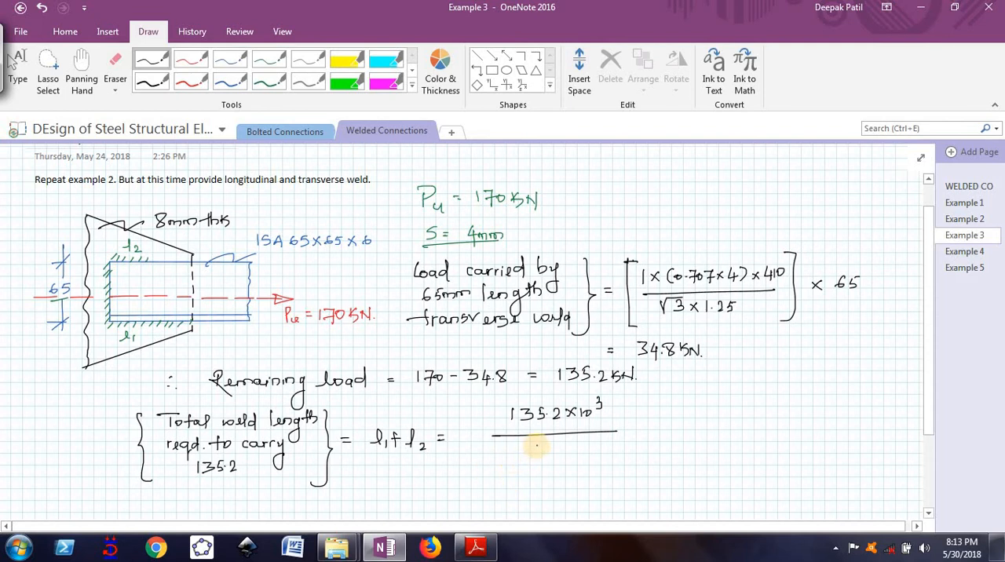
{"action": "type", "text": "5"}
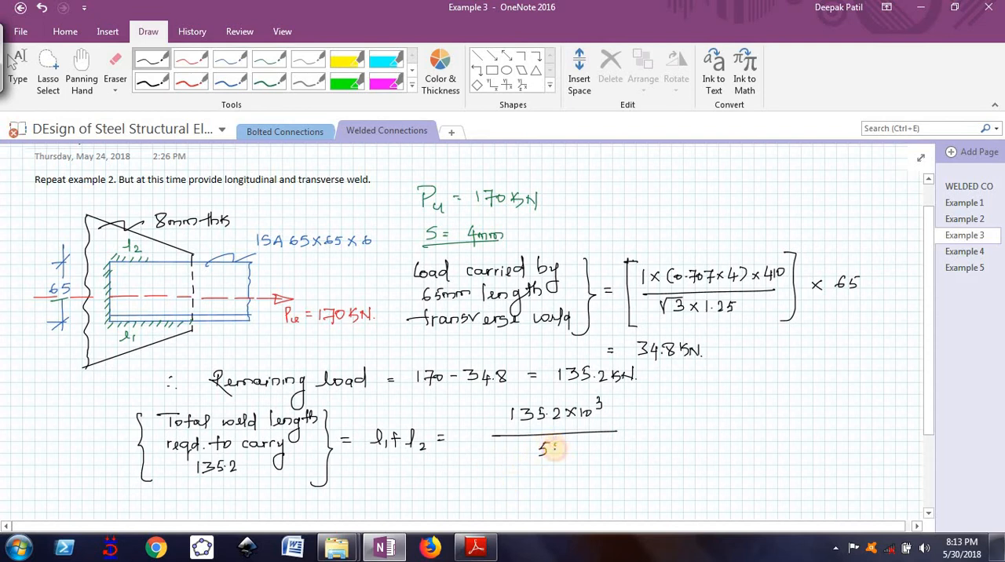
{"action": "type", "text": "535.3"}
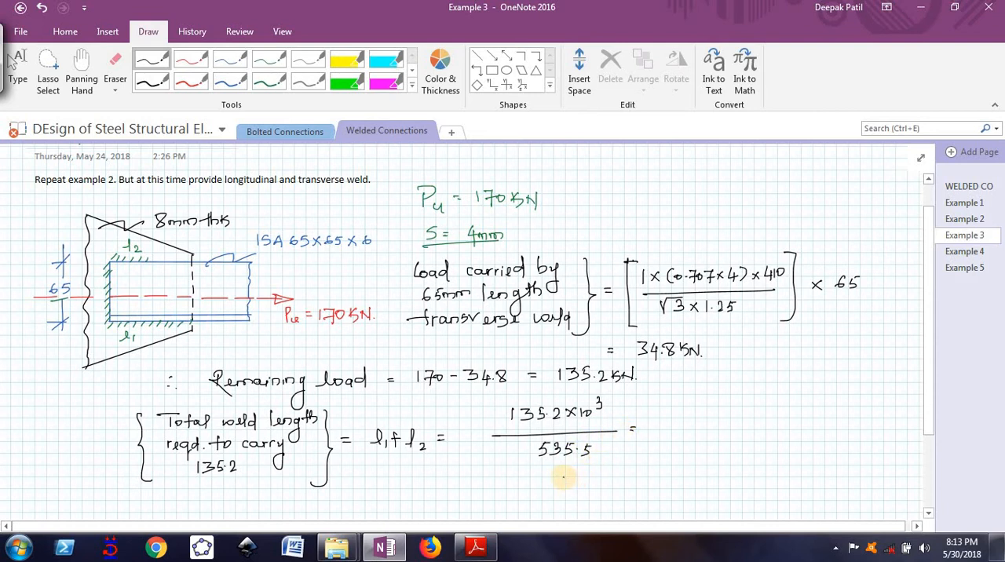
{"action": "mouse_move", "coordinate": [693, 428]}
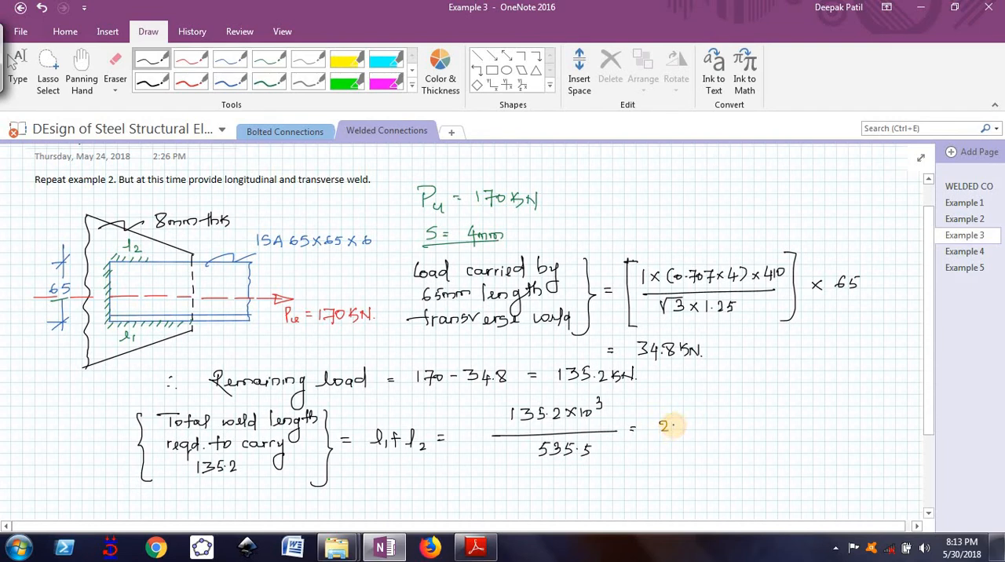
{"action": "type", "text": "253."}
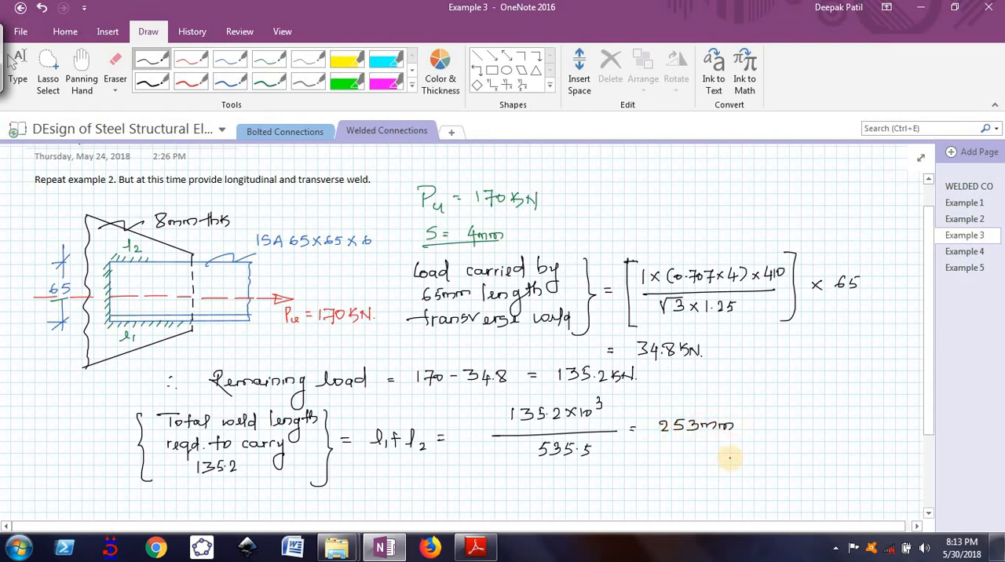
{"action": "scroll", "scroll_direction": "down", "scroll_amount": 3}
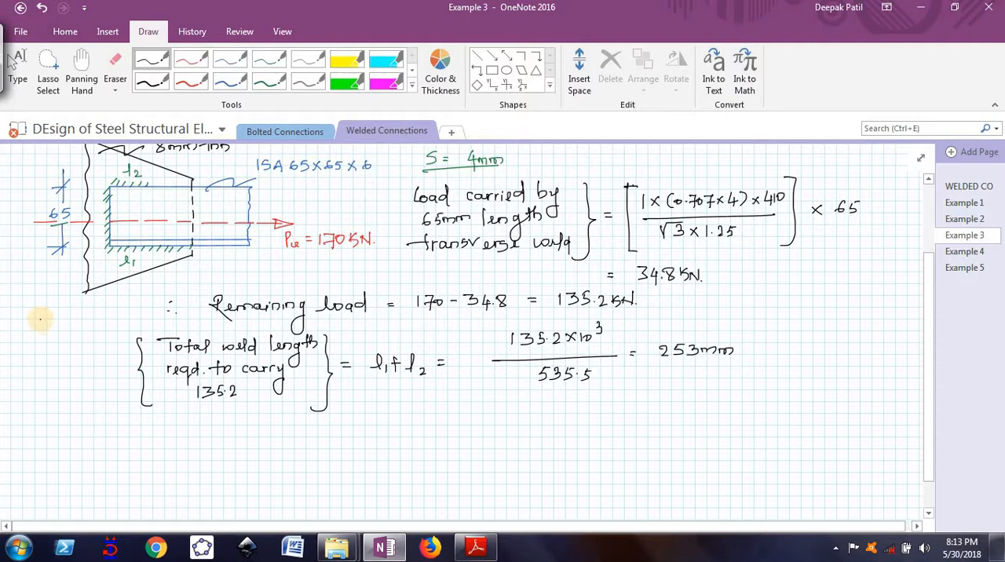
{"action": "mouse_move", "coordinate": [42, 335]}
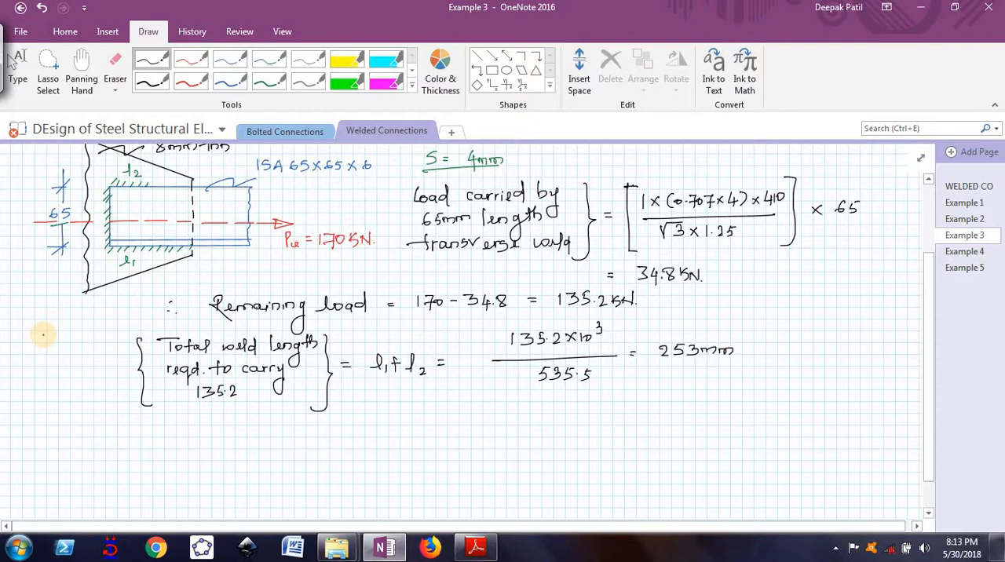
{"action": "mouse_move", "coordinate": [471, 469]}
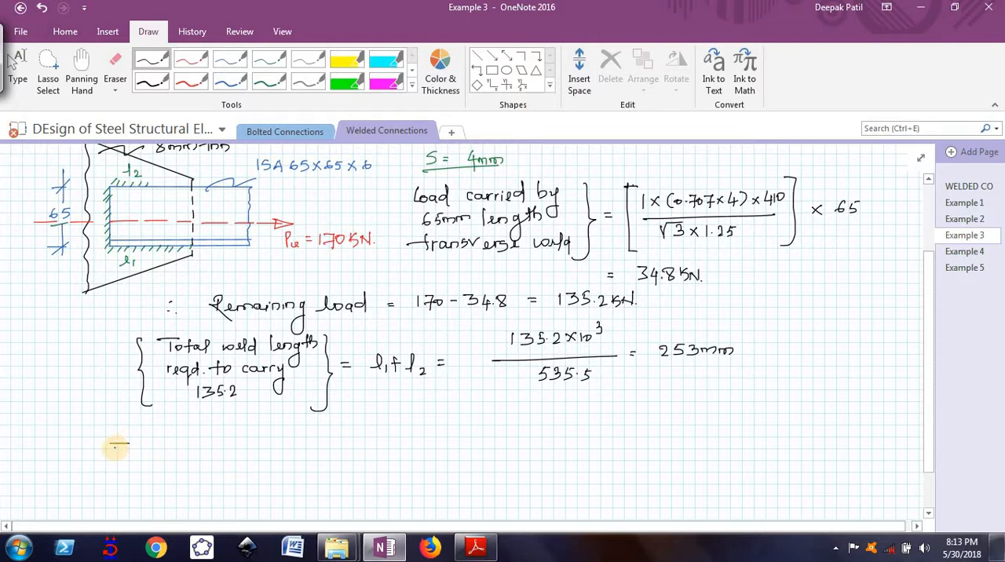
- Handwrite {[(189.4)×(0.707×4)×l1]×65} + beneath the 253 mm line
{"action": "left_click_drag", "start_coordinate": [118, 448], "coordinate": [141, 475]}
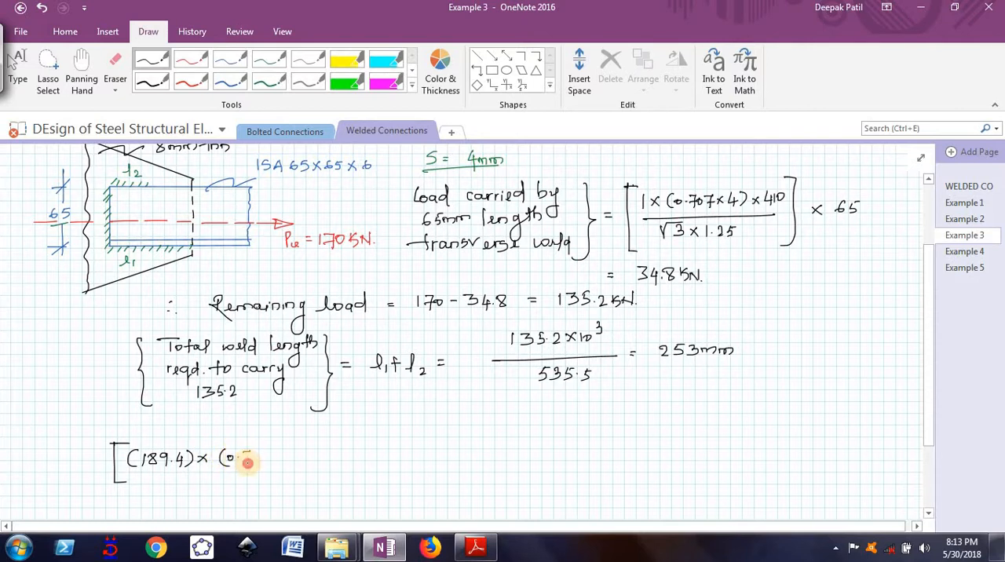
{"action": "left_click_drag", "start_coordinate": [235, 459], "coordinate": [283, 458]}
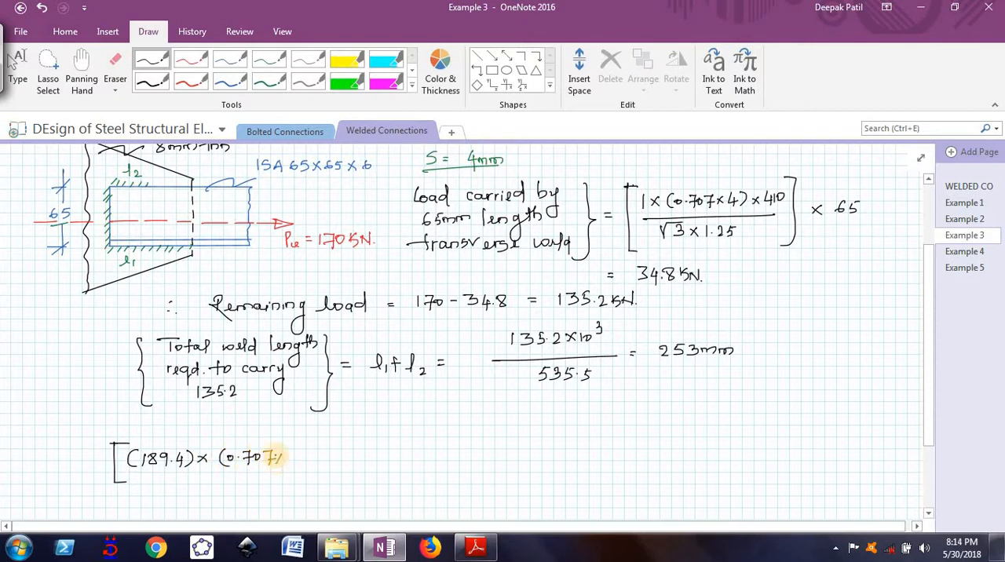
{"action": "left_click_drag", "start_coordinate": [275, 458], "coordinate": [289, 457]}
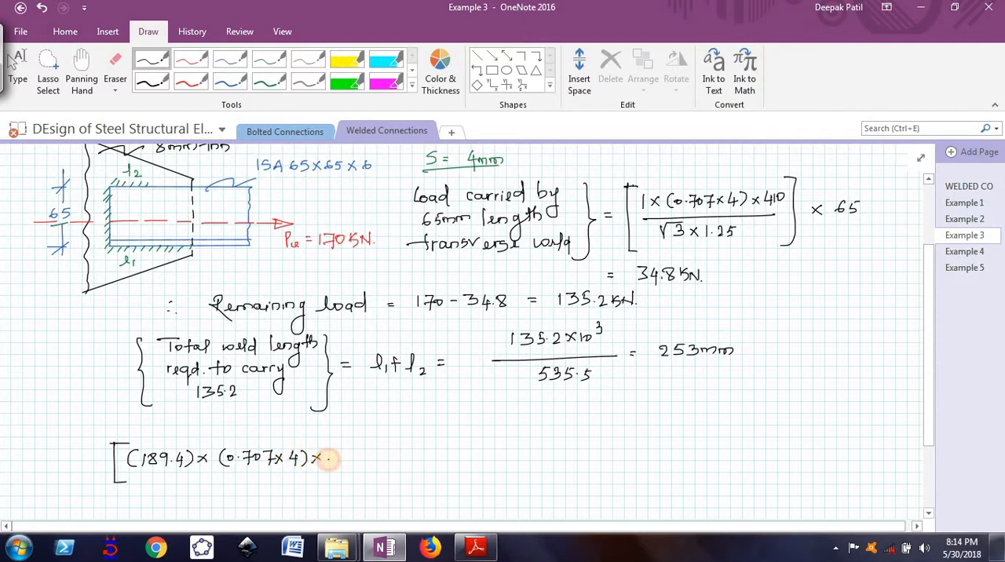
{"action": "left_click_drag", "start_coordinate": [330, 455], "coordinate": [346, 467]}
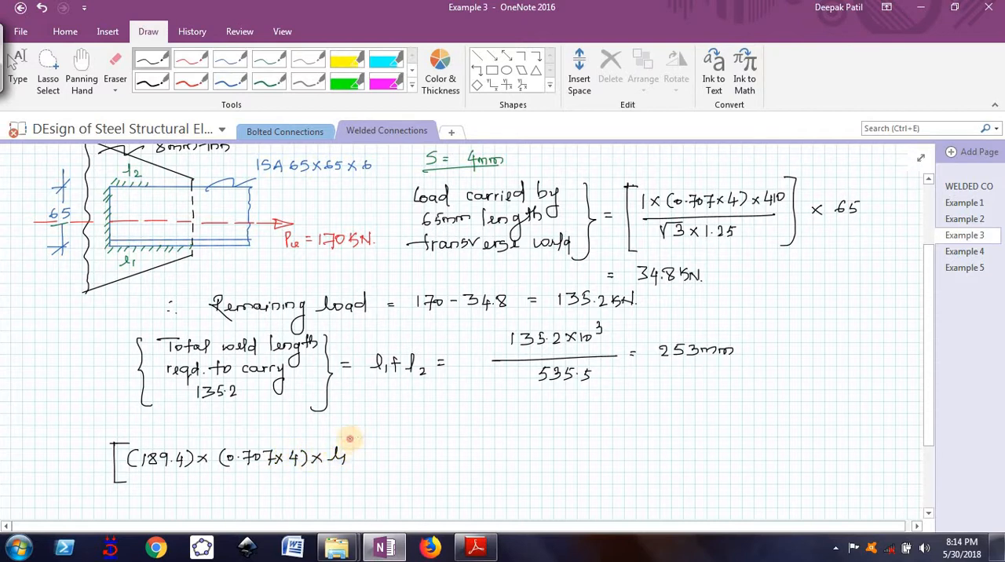
{"action": "left_click_drag", "start_coordinate": [350, 440], "coordinate": [357, 471]}
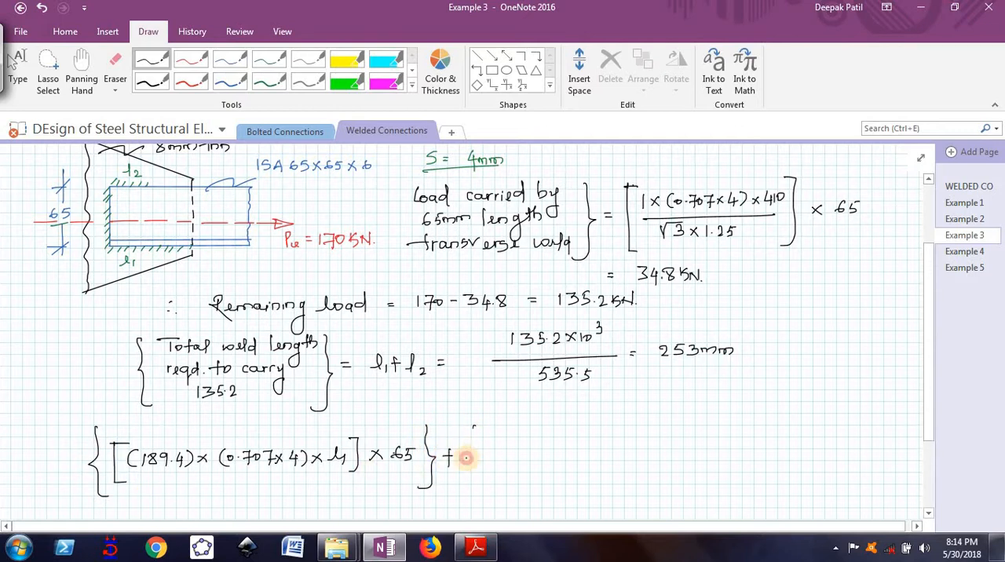
- Ink + {34.8×10³×32.5} = {170×10³×46.9} to finish the moment equation
{"action": "left_click_drag", "start_coordinate": [471, 428], "coordinate": [475, 487]}
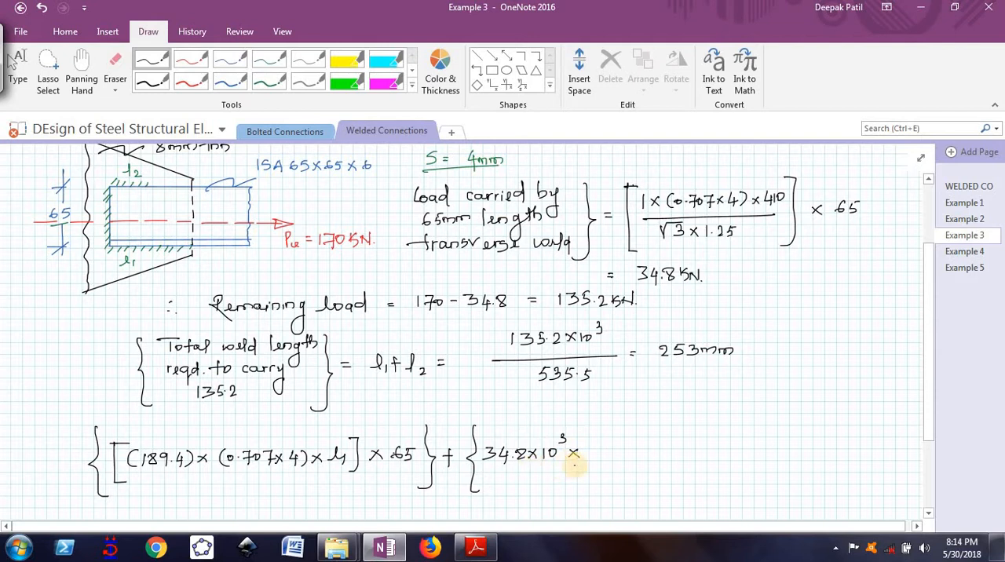
{"action": "mouse_move", "coordinate": [601, 445]}
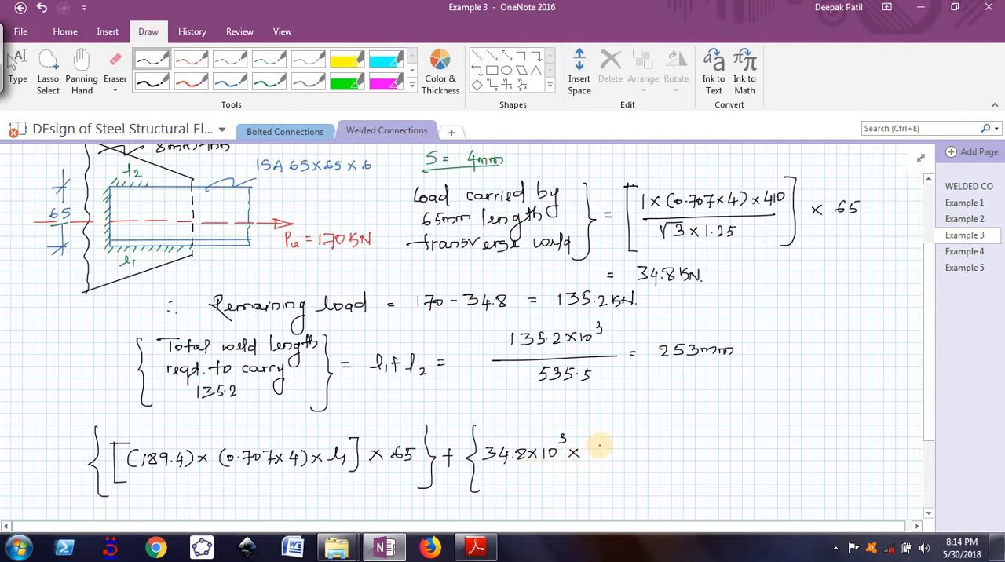
{"action": "mouse_move", "coordinate": [619, 453]}
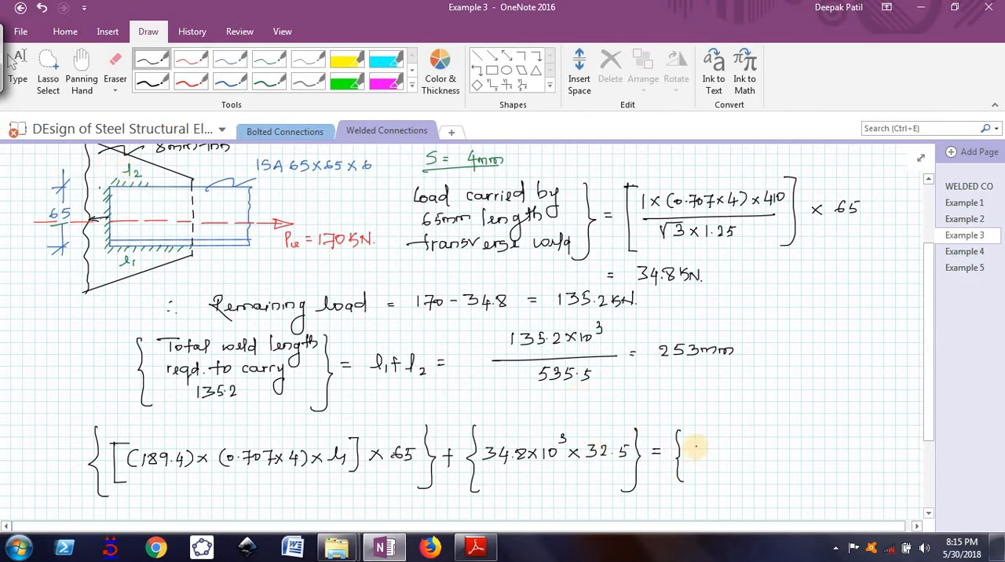
{"action": "left_click", "coordinate": [705, 443]}
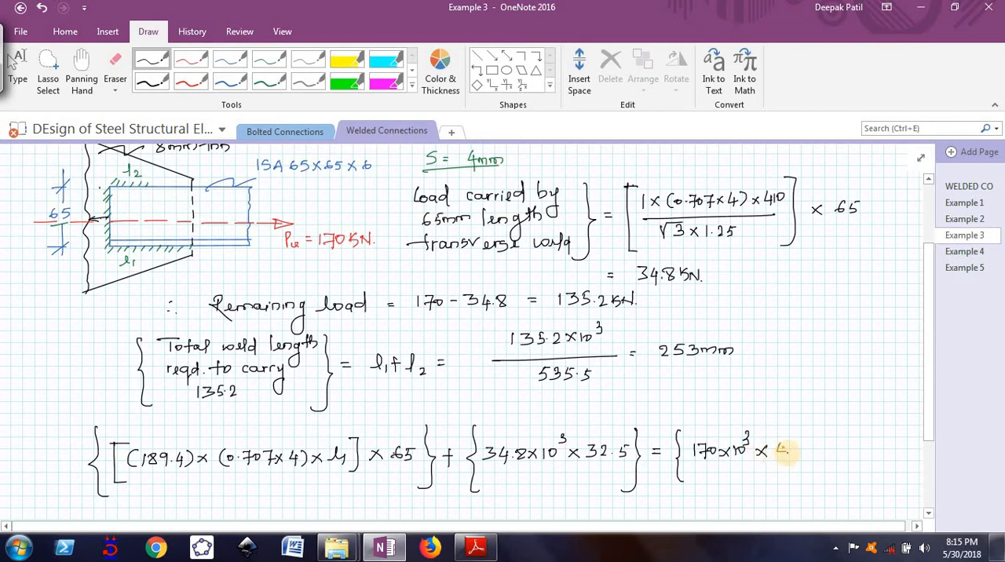
{"action": "type", "text": "46.9}"}
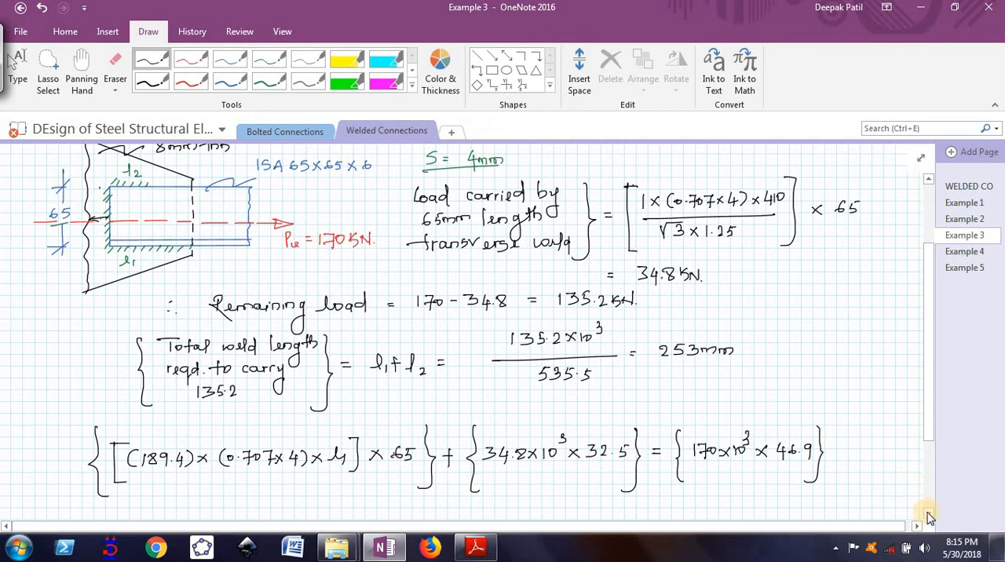
- Write l1 = 197 mm and l2 = 56 mm, underline 253 mm, and box the results
{"action": "scroll", "scroll_direction": "down", "scroll_amount": 3}
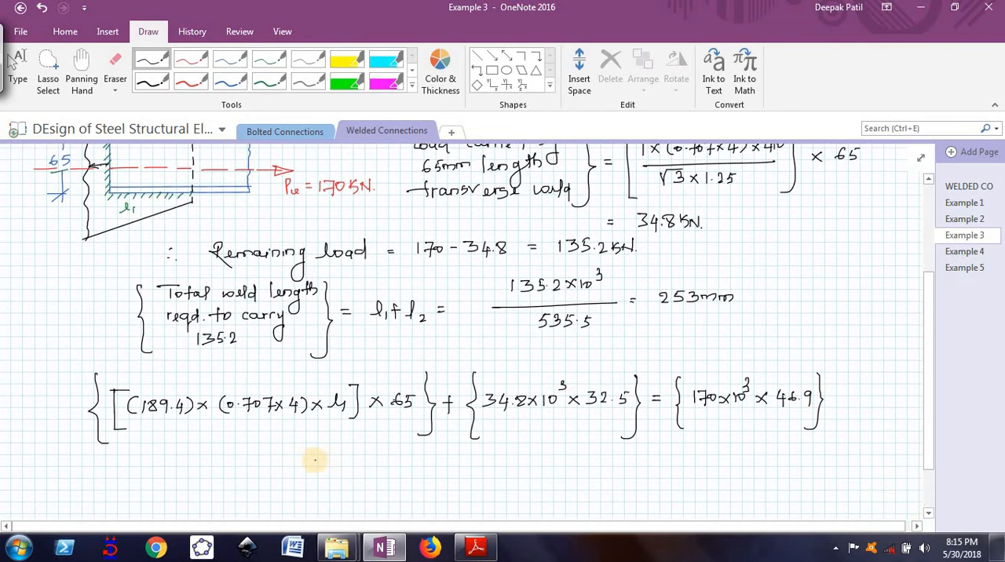
{"action": "left_click_drag", "start_coordinate": [318, 451], "coordinate": [349, 455]}
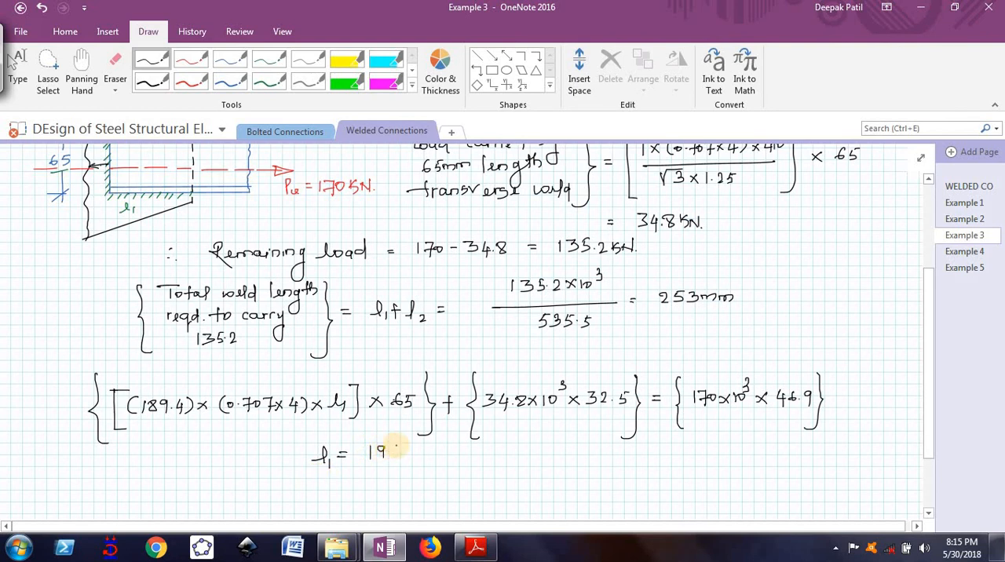
{"action": "left_click_drag", "start_coordinate": [377, 454], "coordinate": [432, 455]}
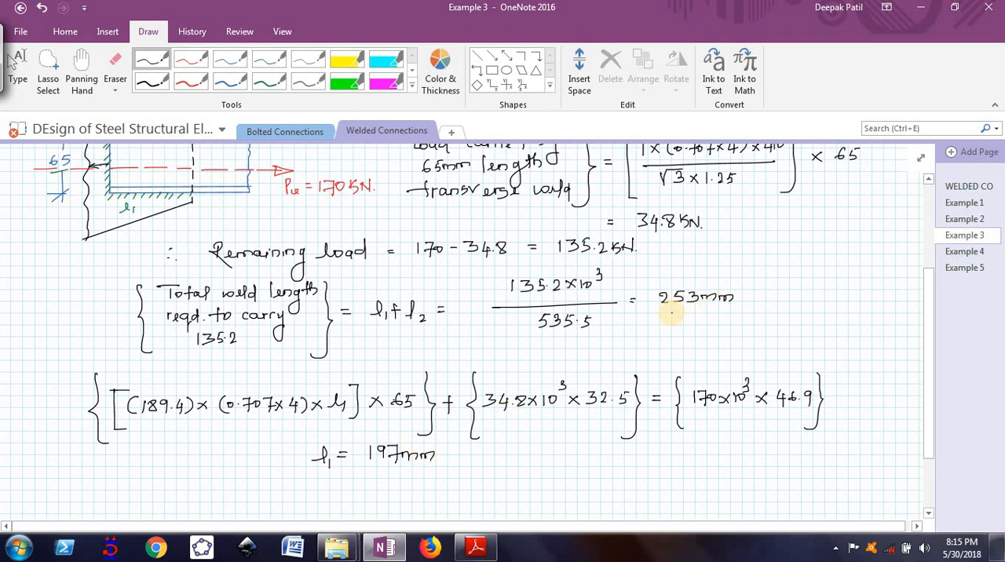
{"action": "left_click_drag", "start_coordinate": [663, 311], "coordinate": [734, 312]}
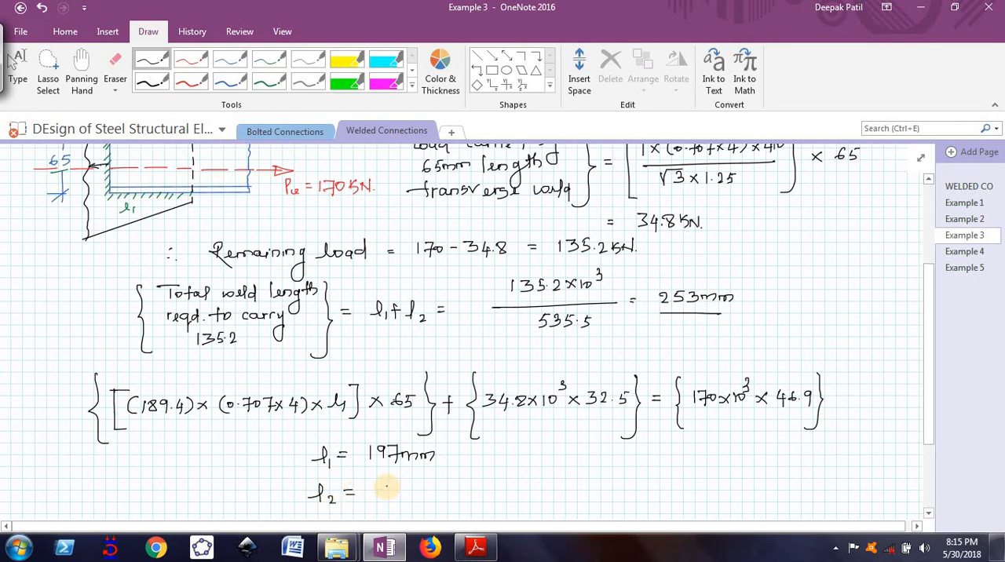
{"action": "left_click_drag", "start_coordinate": [380, 483], "coordinate": [393, 491]}
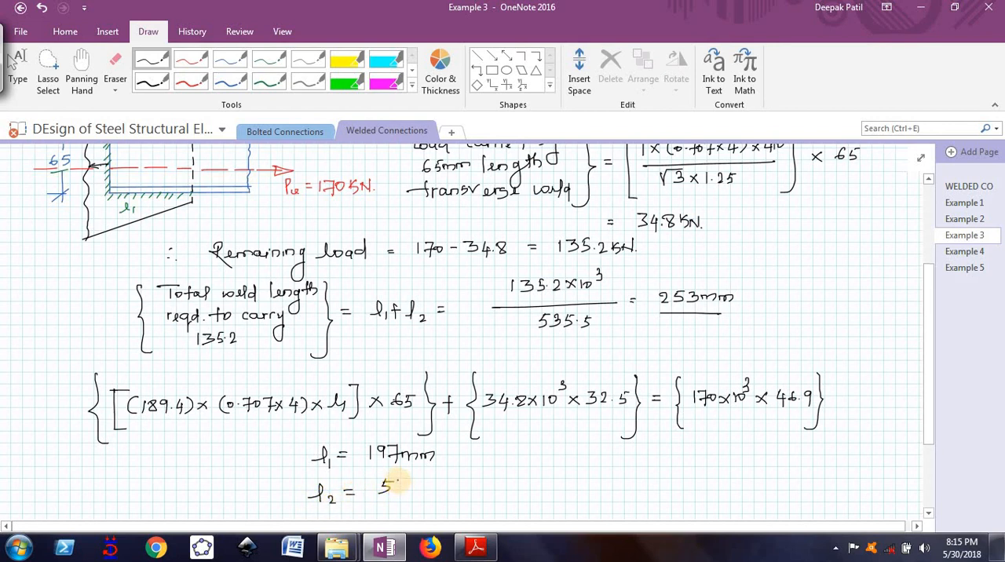
{"action": "left_click_drag", "start_coordinate": [385, 480], "coordinate": [440, 487]}
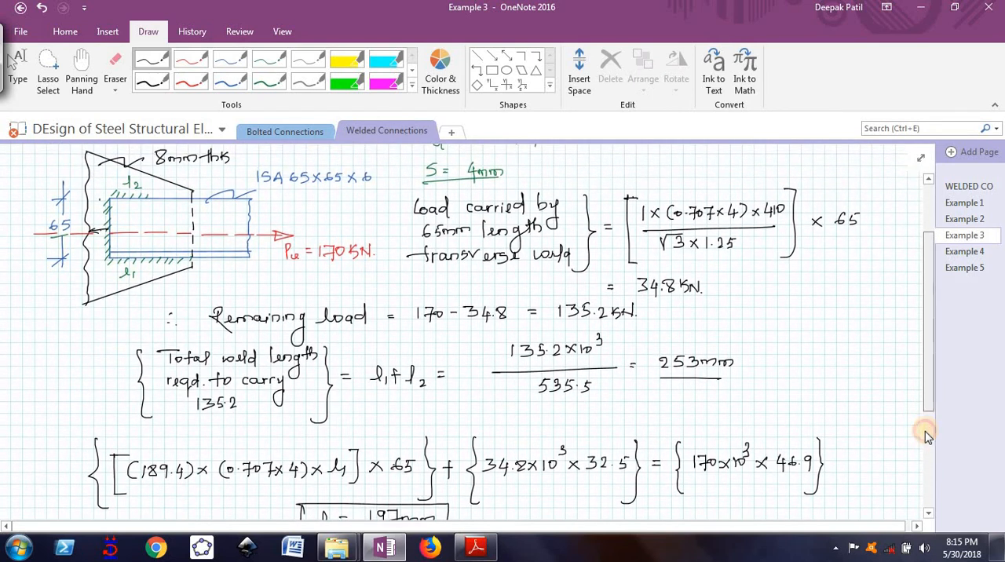
- Scroll the page while labelling the upper weld 56 and lower weld 197
{"action": "scroll", "scroll_direction": "down", "scroll_amount": 3}
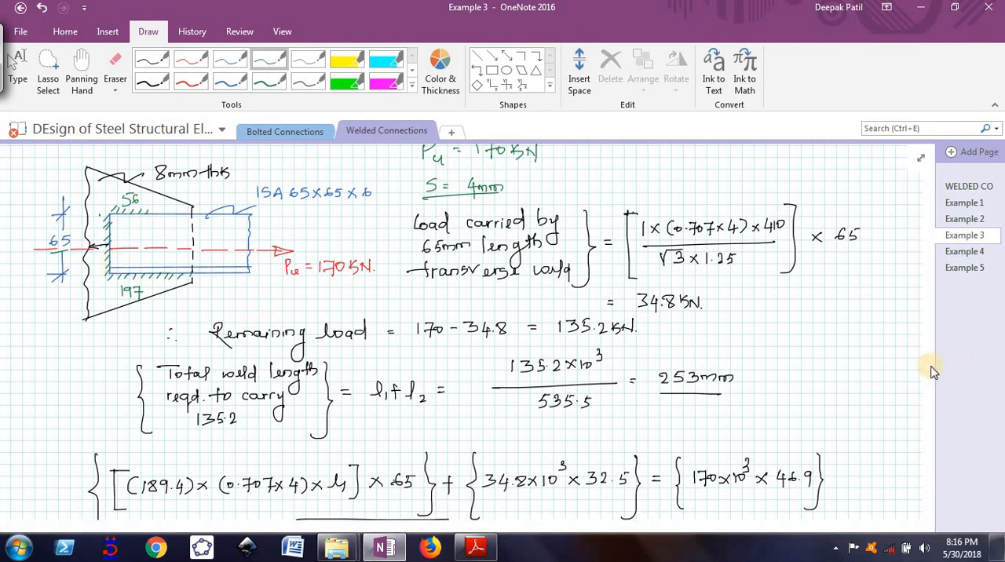
{"action": "scroll", "scroll_direction": "down", "scroll_amount": 3}
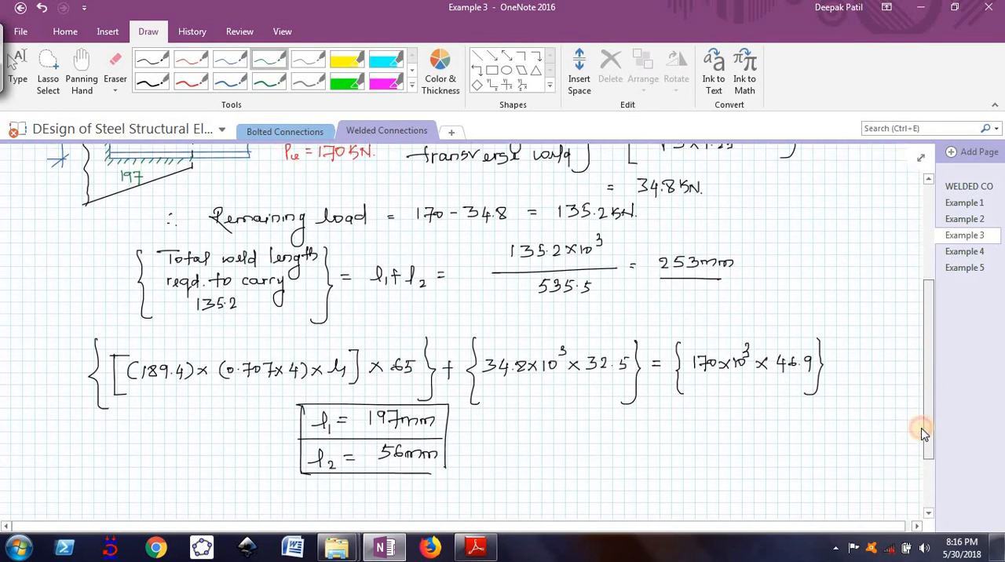
{"action": "scroll", "scroll_direction": "down", "scroll_amount": 3}
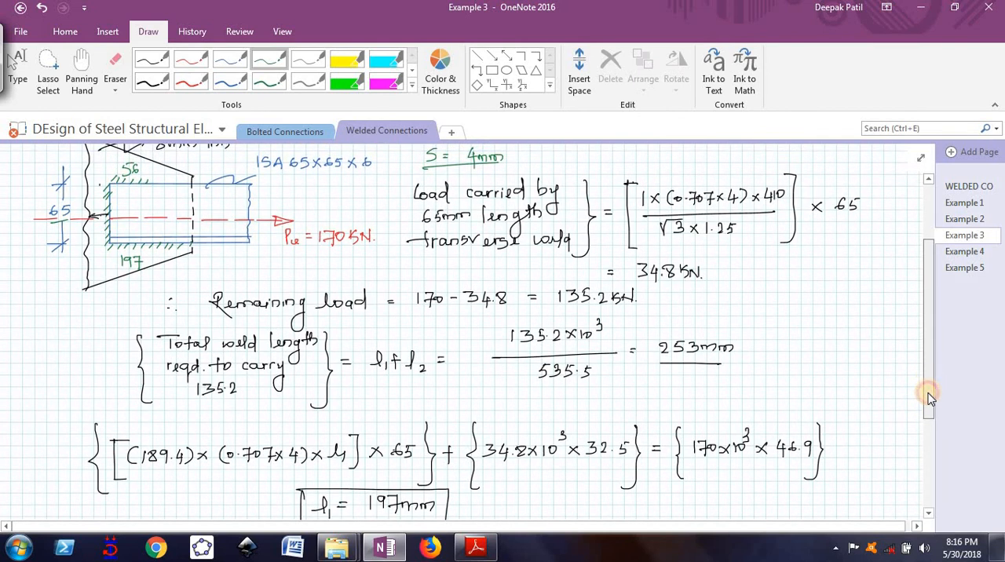
{"action": "scroll", "scroll_direction": "down", "scroll_amount": 3}
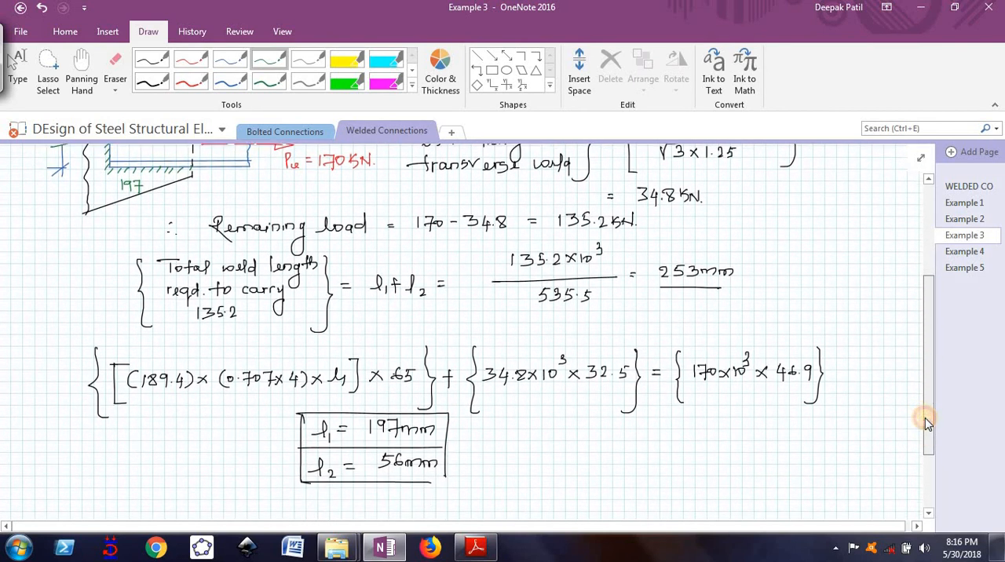
{"action": "scroll", "scroll_direction": "down", "scroll_amount": 3}
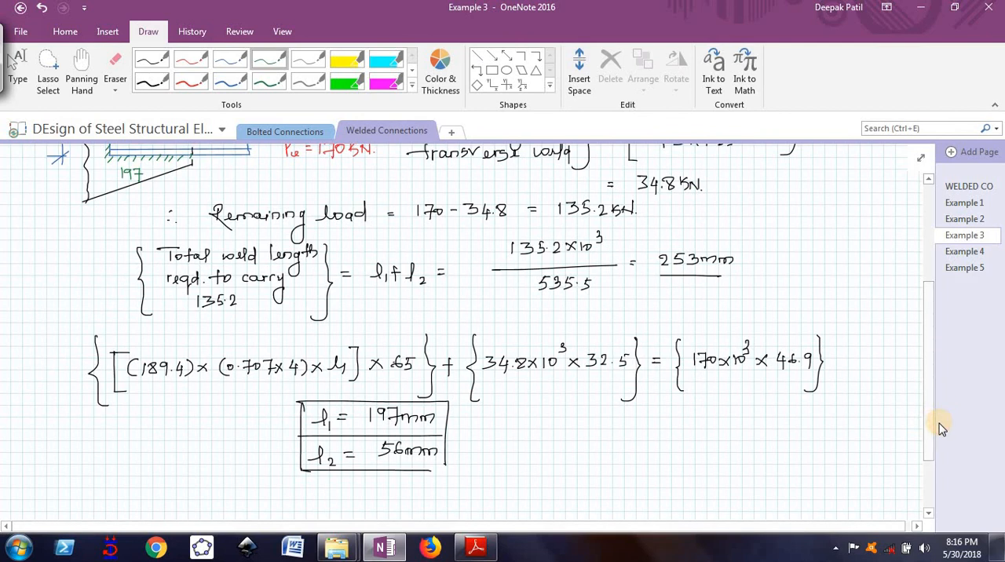
{"action": "mouse_move", "coordinate": [931, 428]}
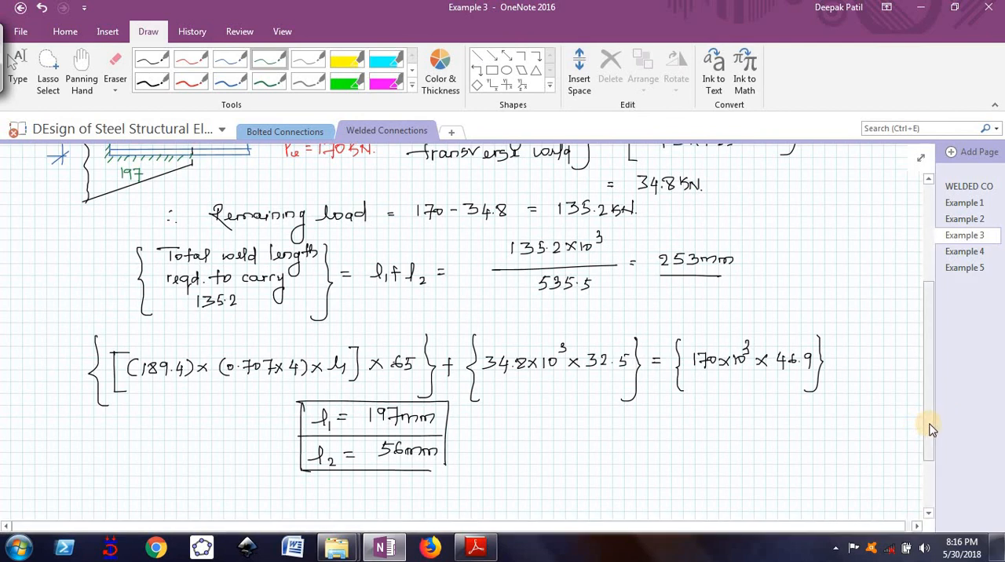